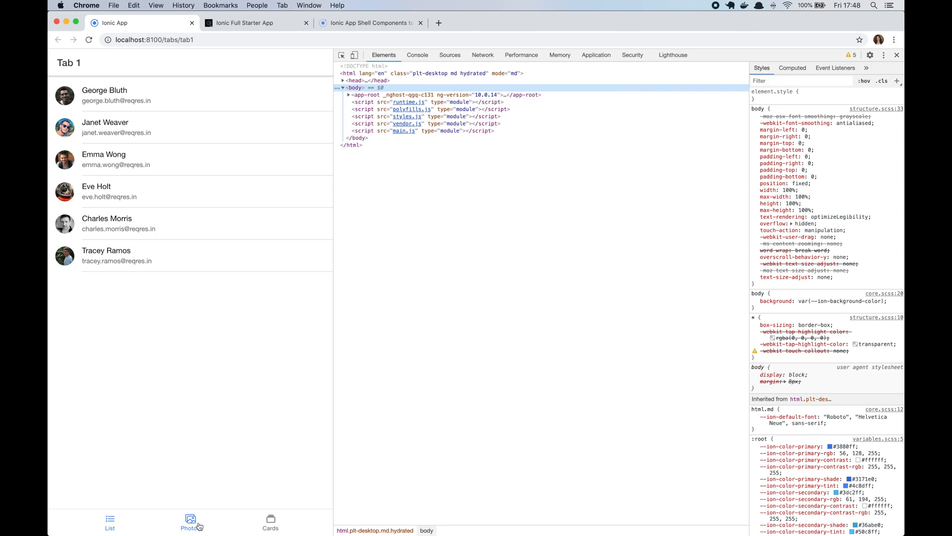
Step: View the Photos tab then the Cards tab of the running Ionic app
{"action": "left_click", "coordinate": [191, 522]}
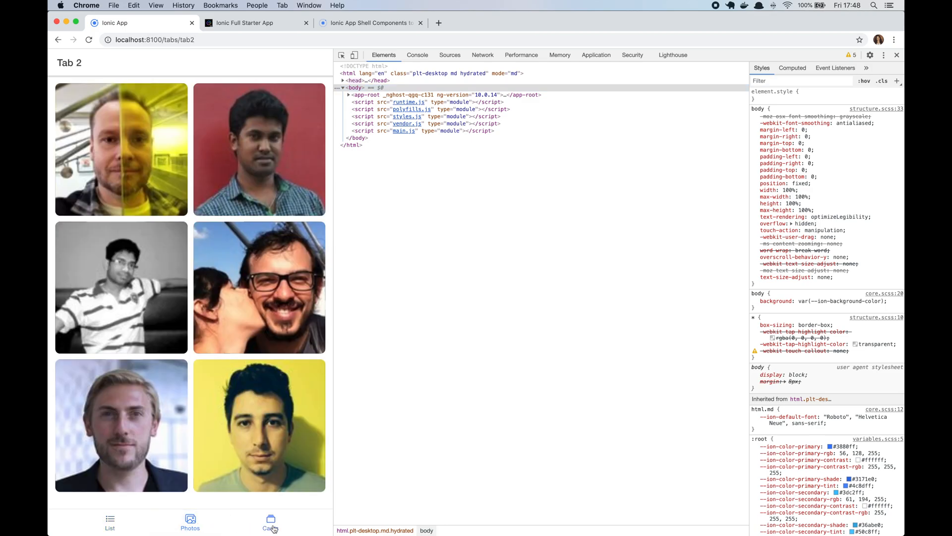
{"action": "left_click", "coordinate": [111, 523]}
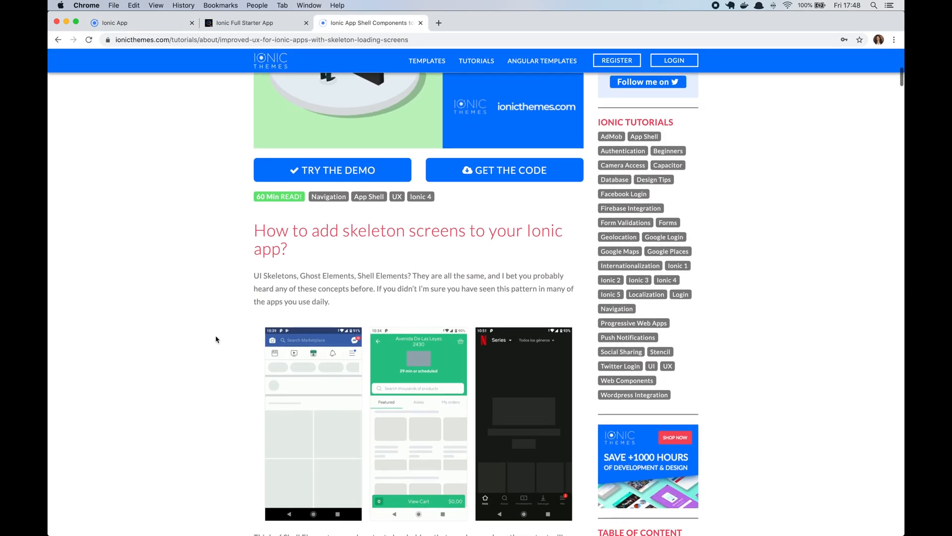
Step: Scroll the skeleton-screens tutorial down to its App Shell pattern section
{"action": "scroll", "scroll_direction": "down", "scroll_amount": 3}
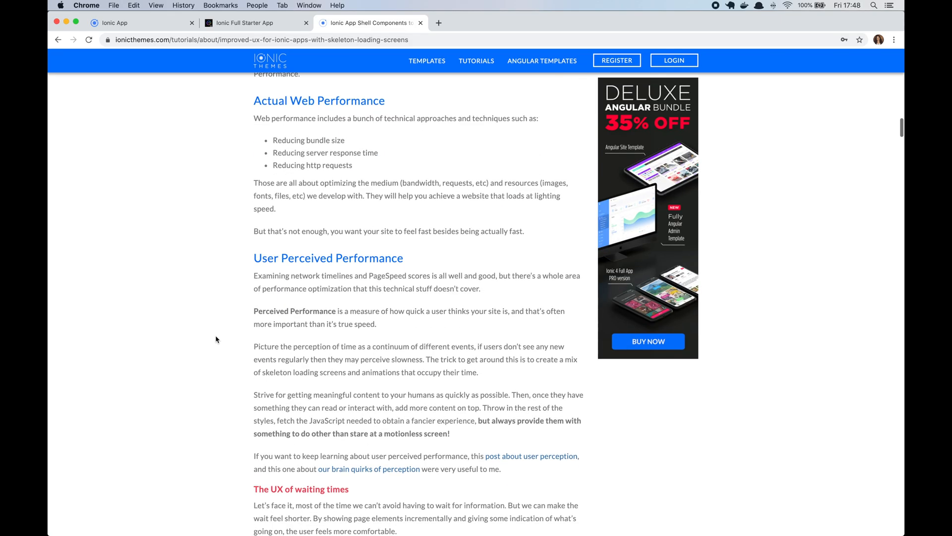
{"action": "scroll", "scroll_direction": "down", "scroll_amount": 3}
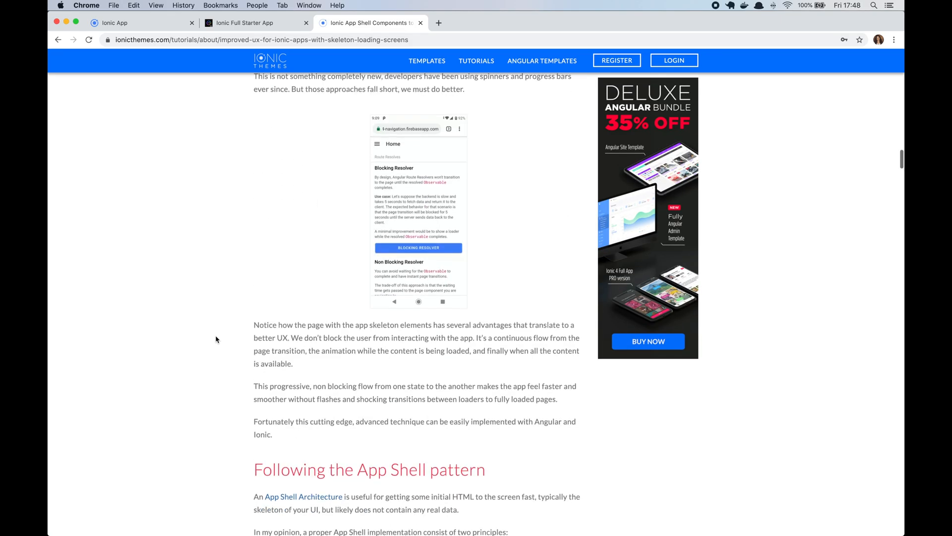
{"action": "scroll", "scroll_direction": "down", "scroll_amount": 3}
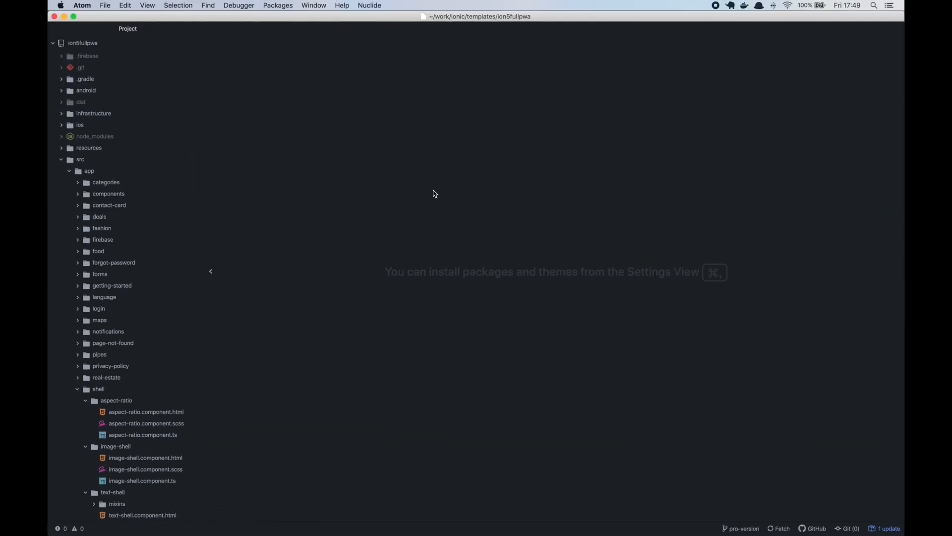
Step: Select the ion5fullpwa project root and scroll through its file tree
{"action": "left_click", "coordinate": [98, 388]}
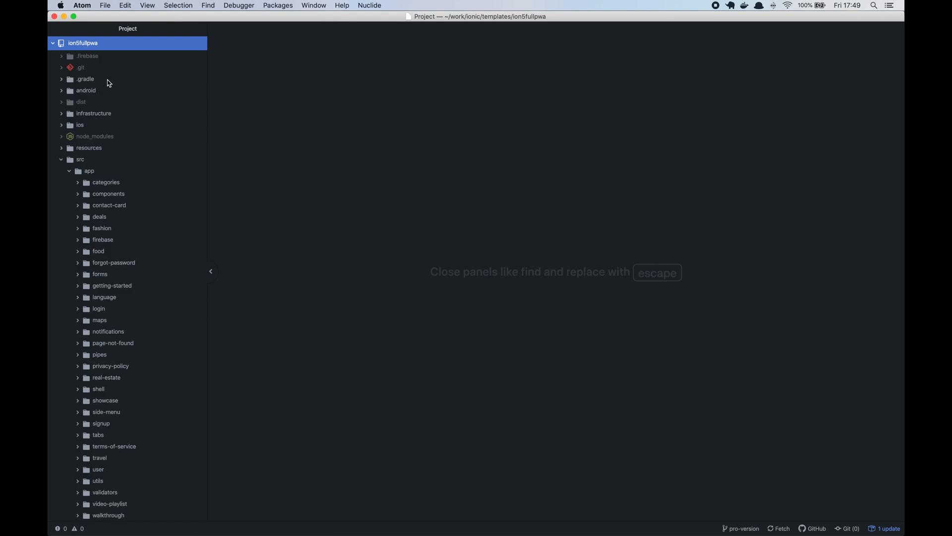
{"action": "scroll", "scroll_direction": "down", "scroll_amount": 3}
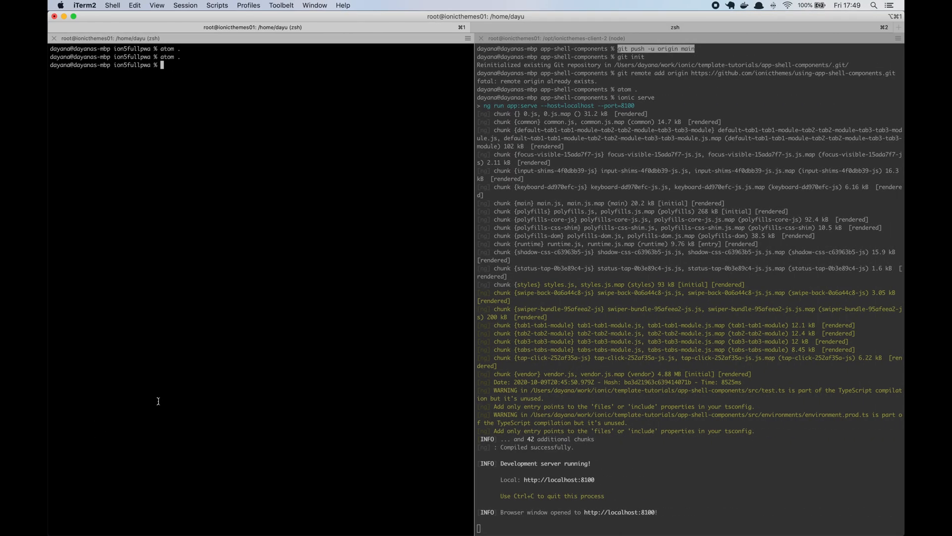
Step: Run ionic serve to start the dev server on localhost:8100
{"action": "type", "text": "ionic serve"}
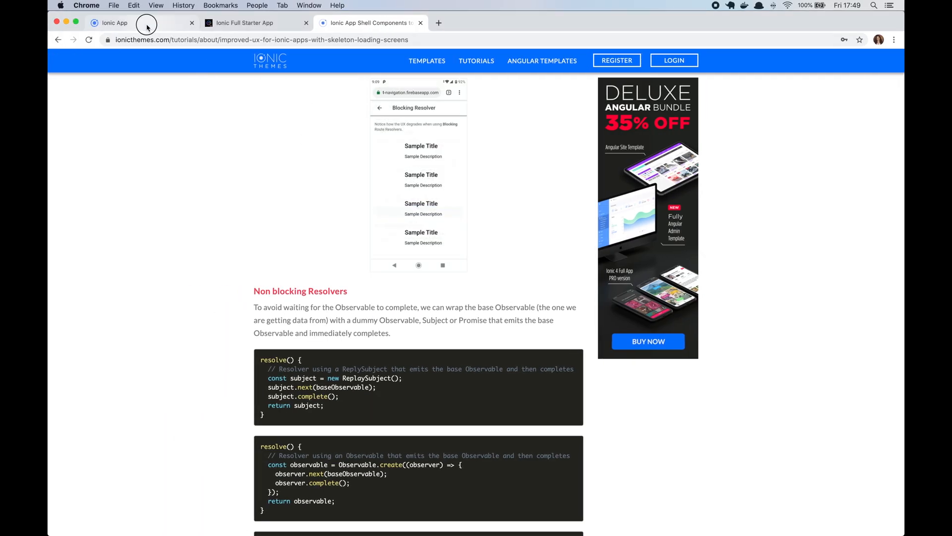
Step: Switch to the running Ionic app's browser tab
{"action": "left_click", "coordinate": [143, 22]}
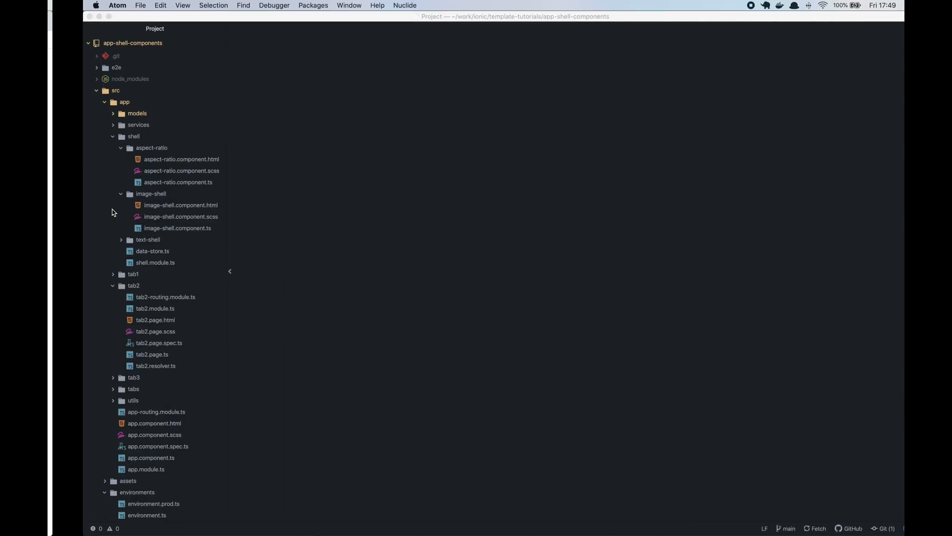
Step: Collapse the shell and tab2 folders, then expand shell/aspect-ratio
{"action": "left_click", "coordinate": [121, 135]}
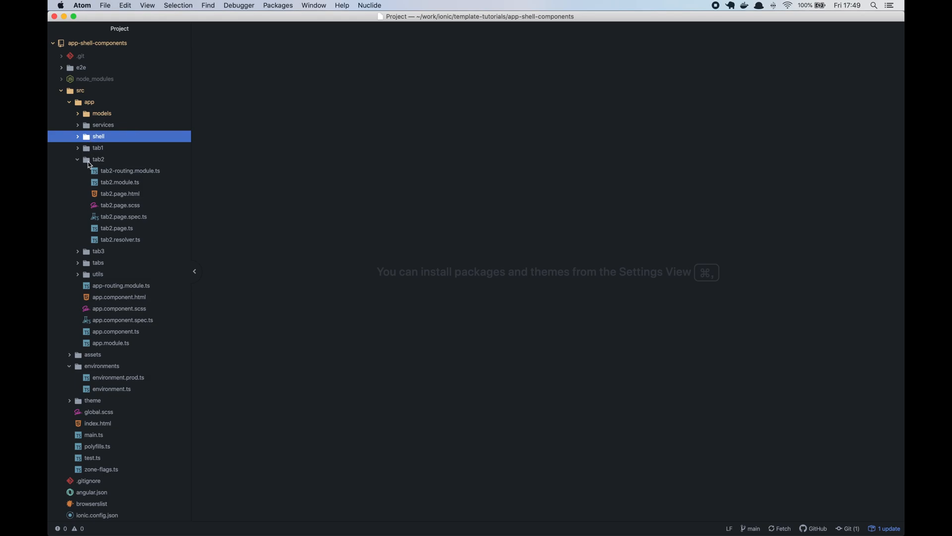
{"action": "left_click", "coordinate": [98, 136]}
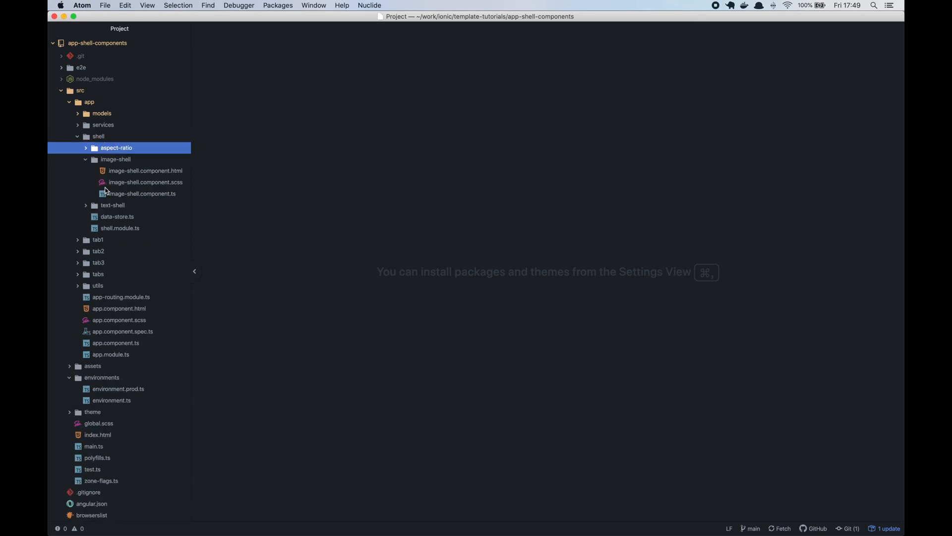
{"action": "left_click", "coordinate": [115, 159]}
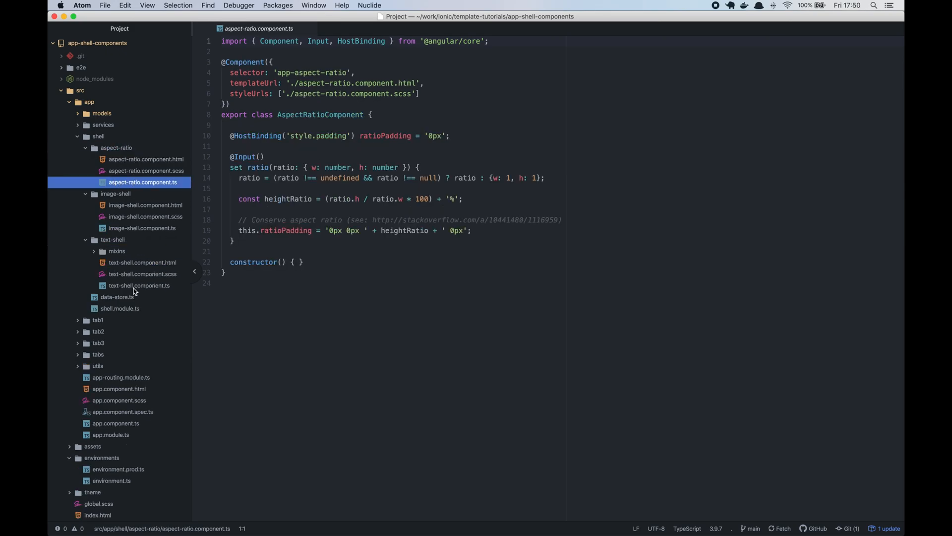
Step: Review data-store.ts, then open image-shell.component.ts alongside it
{"action": "left_click", "coordinate": [116, 297]}
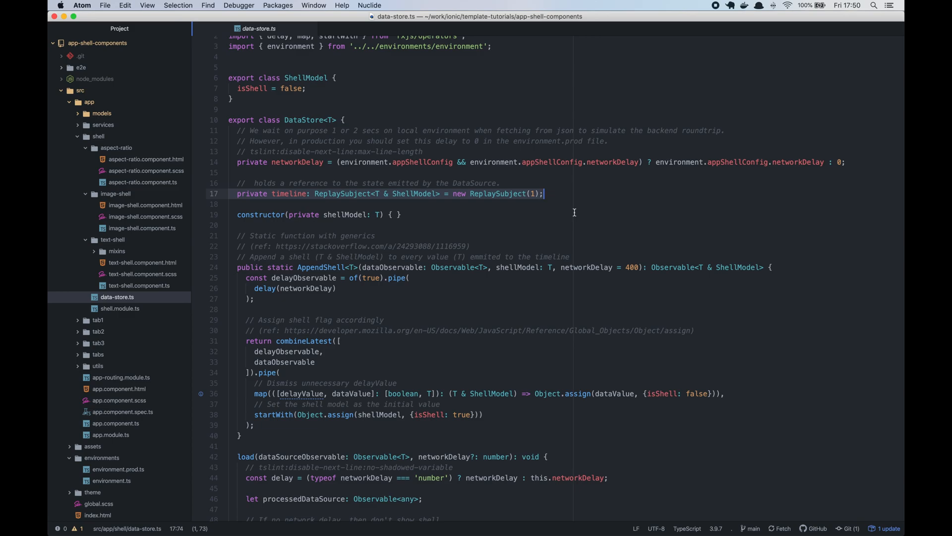
{"action": "scroll", "scroll_direction": "down", "scroll_amount": 3}
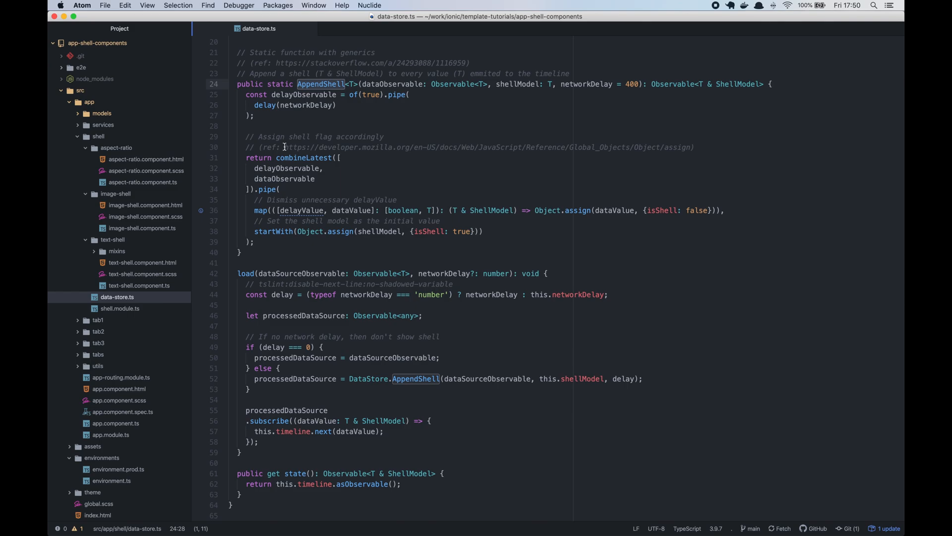
{"action": "double_click", "coordinate": [142, 229]}
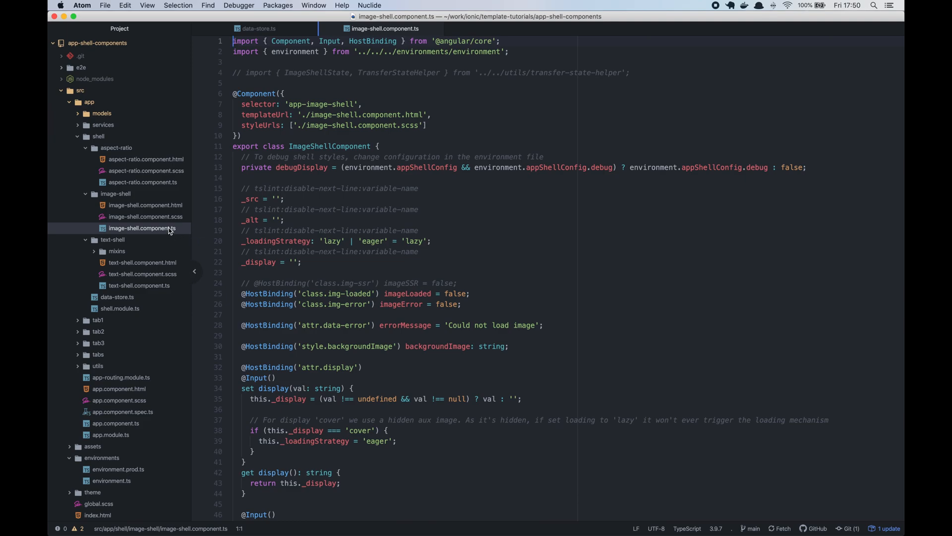
{"action": "mouse_move", "coordinate": [142, 228]}
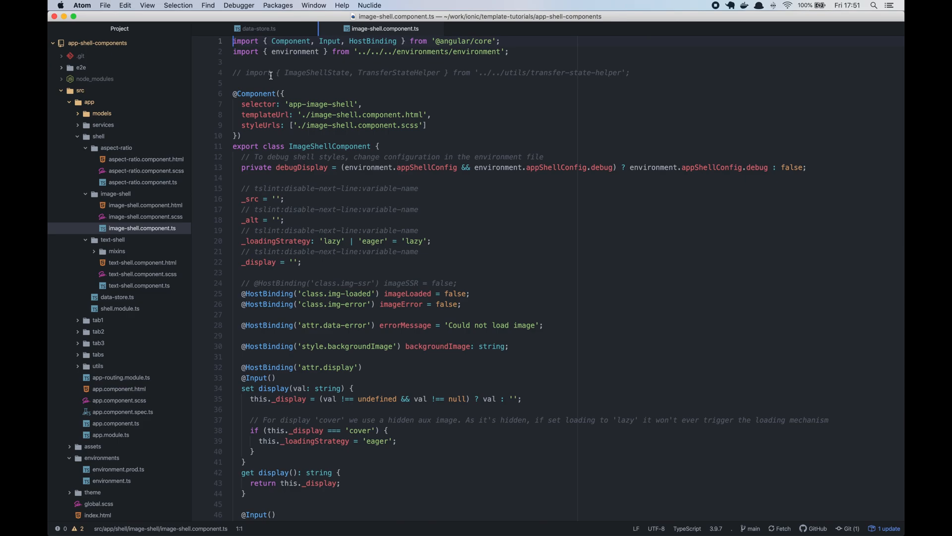
Step: Look over image-shell.component.ts from the commented transfer-state import downward
{"action": "left_click", "coordinate": [270, 72]}
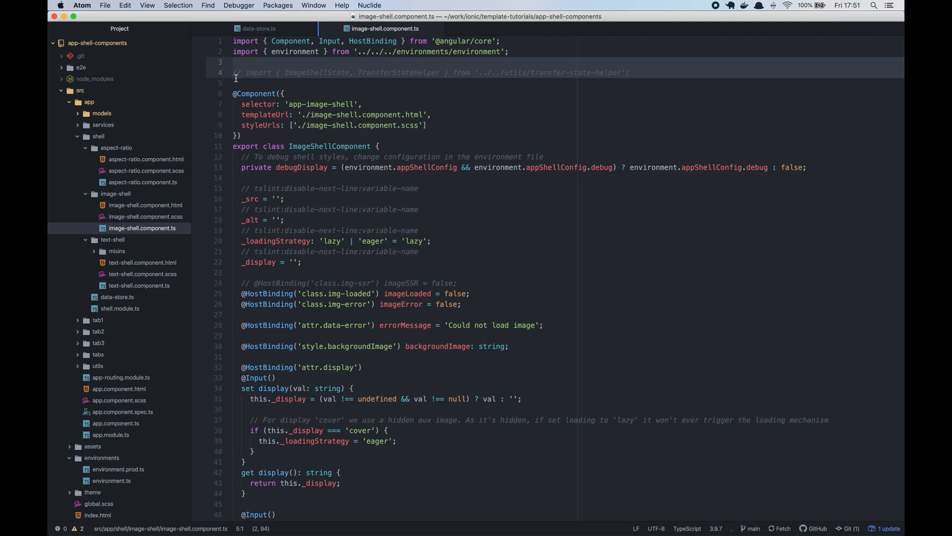
{"action": "scroll", "scroll_direction": "down", "scroll_amount": 3}
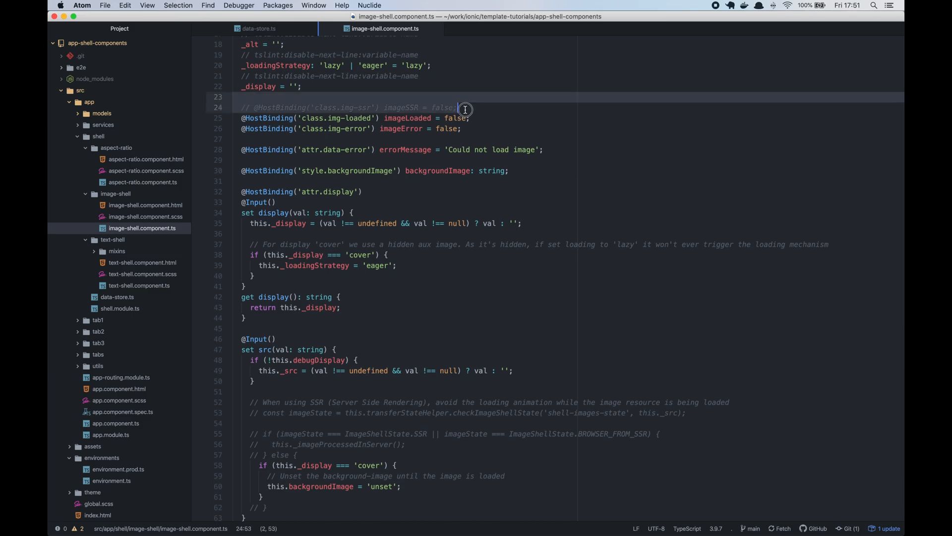
{"action": "scroll", "scroll_direction": "down", "scroll_amount": 3}
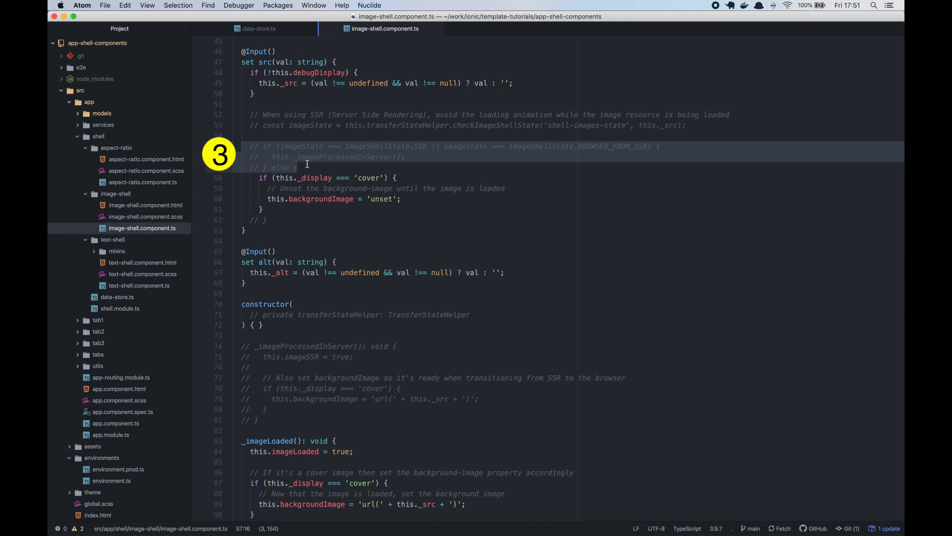
{"action": "scroll", "scroll_direction": "down", "scroll_amount": 3}
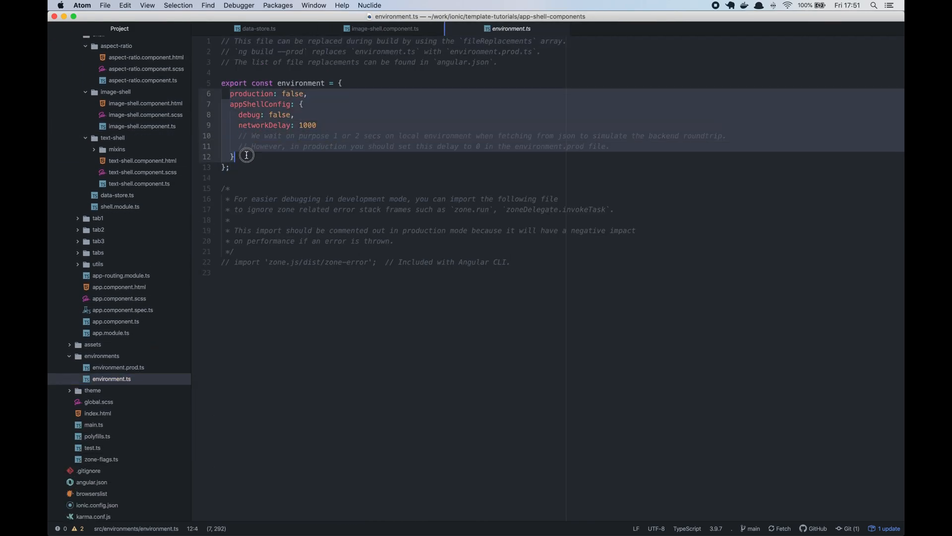
Step: View environment.prod.ts and the development environment.ts appShellConfig settings
{"action": "left_click", "coordinate": [118, 367]}
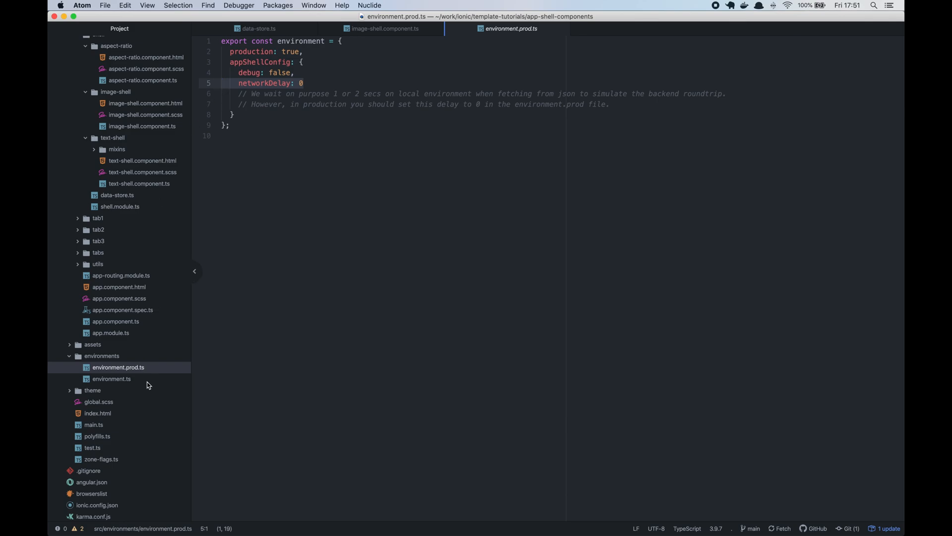
{"action": "left_click", "coordinate": [111, 378]}
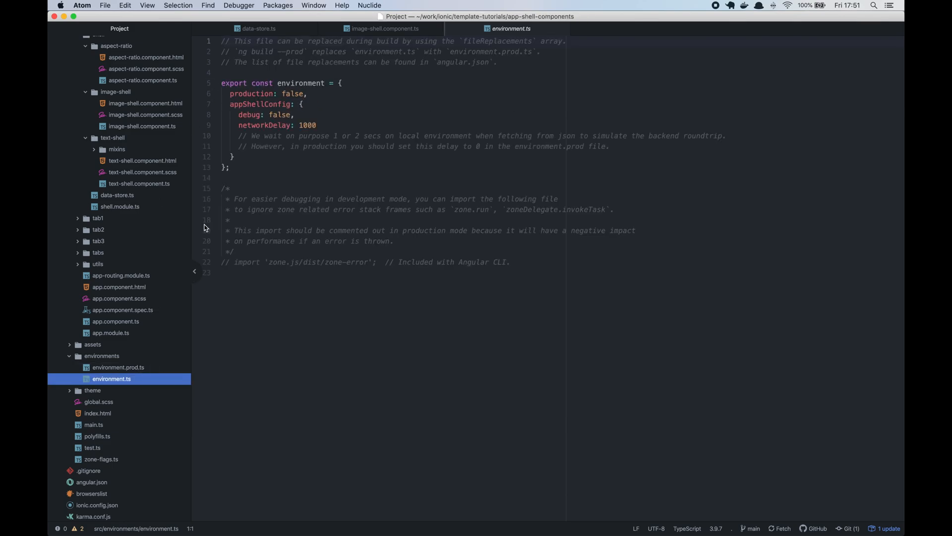
{"action": "left_click", "coordinate": [318, 125]}
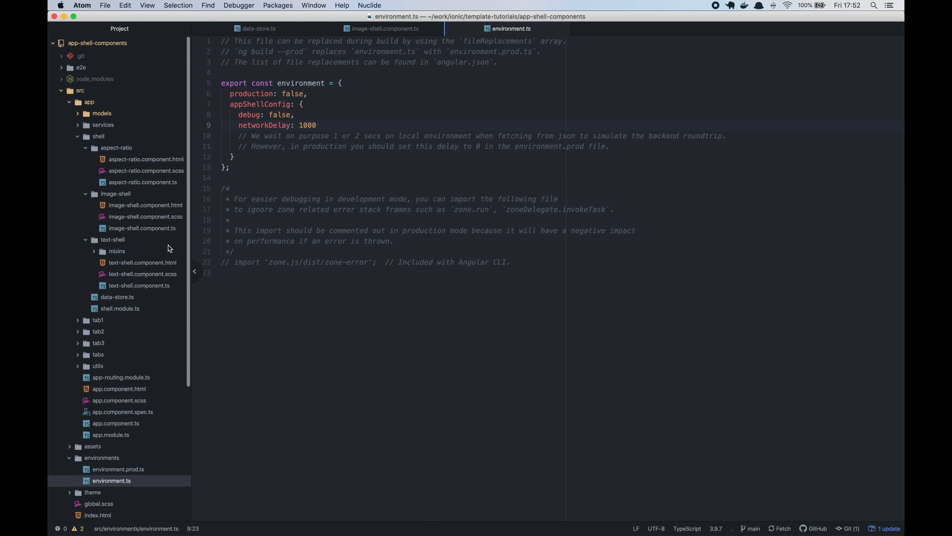
Step: Expand src/app/services and open data.service.ts with its users, photos and destinations stores
{"action": "left_click", "coordinate": [102, 125]}
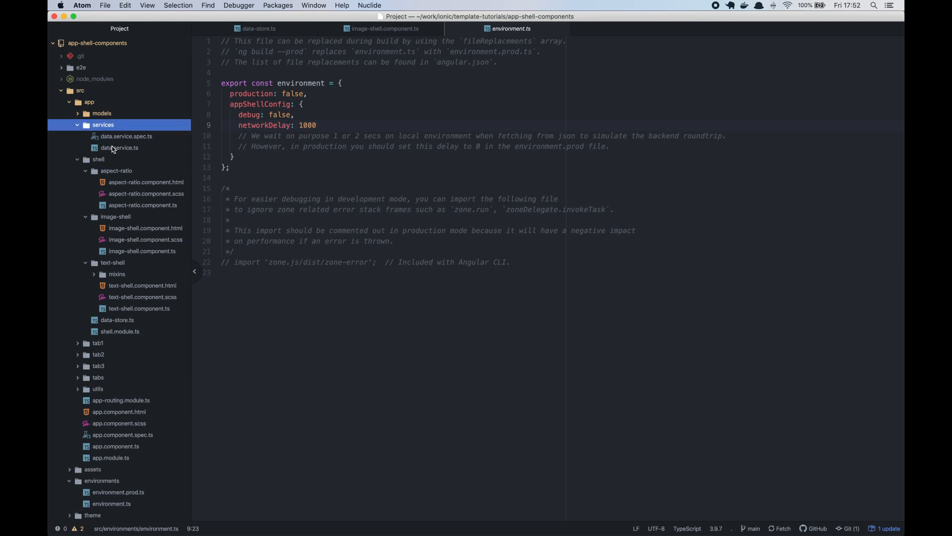
{"action": "left_click", "coordinate": [120, 148]}
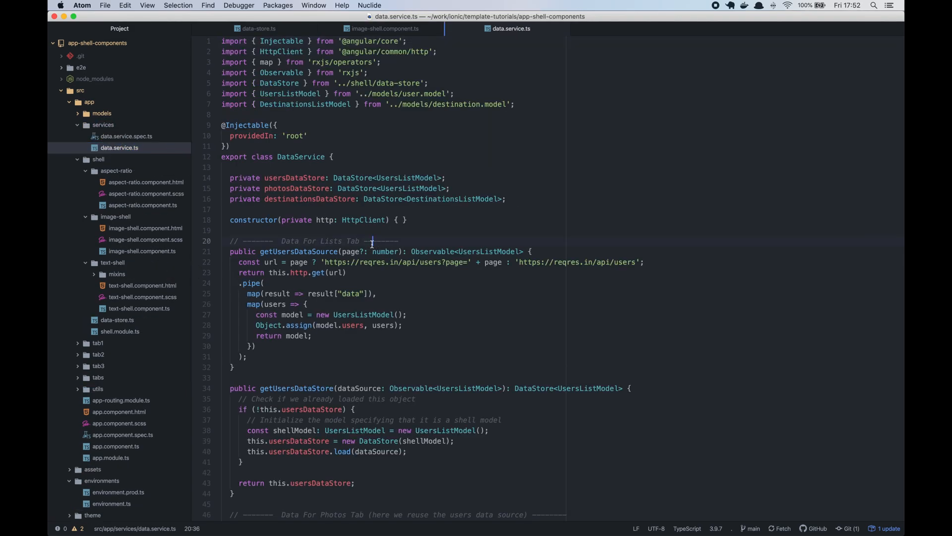
Step: Scroll through the DataService code in data.service.ts
{"action": "scroll", "scroll_direction": "down", "scroll_amount": 3}
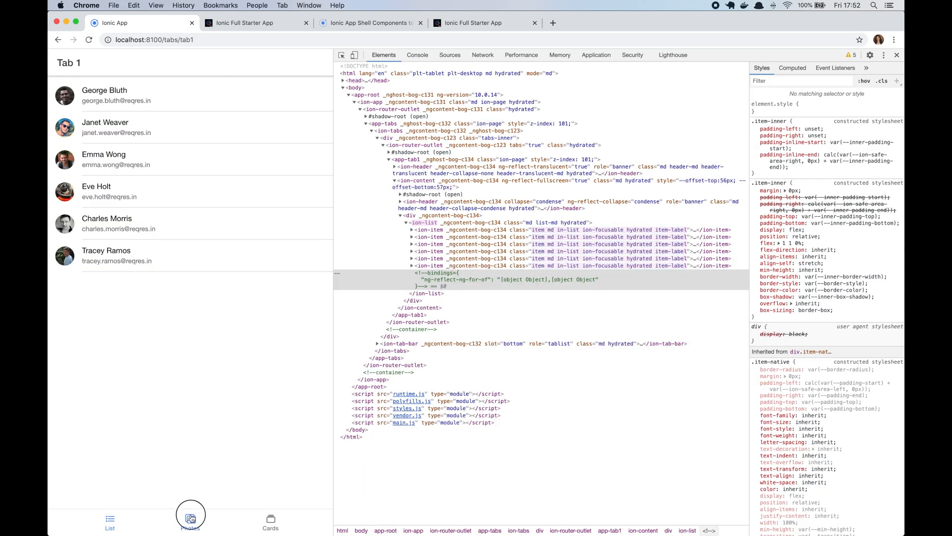
Step: Show the destination Cards page in the app, then return to the user list page
{"action": "left_click", "coordinate": [270, 523]}
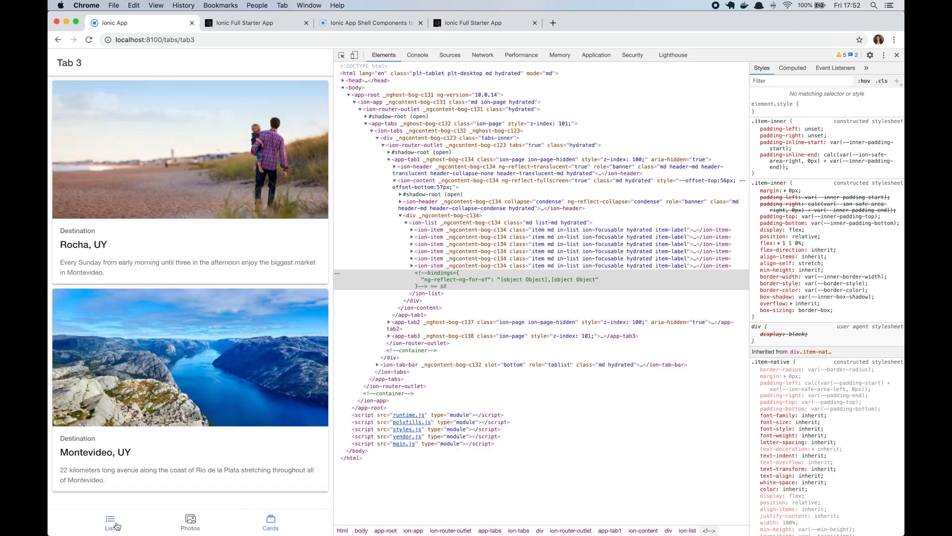
{"action": "left_click", "coordinate": [110, 523]}
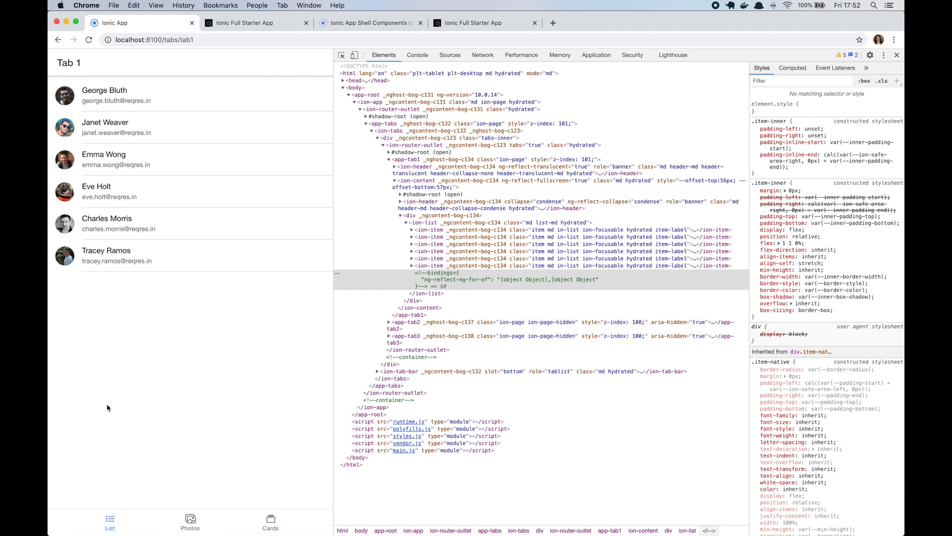
{"action": "mouse_move", "coordinate": [100, 345]}
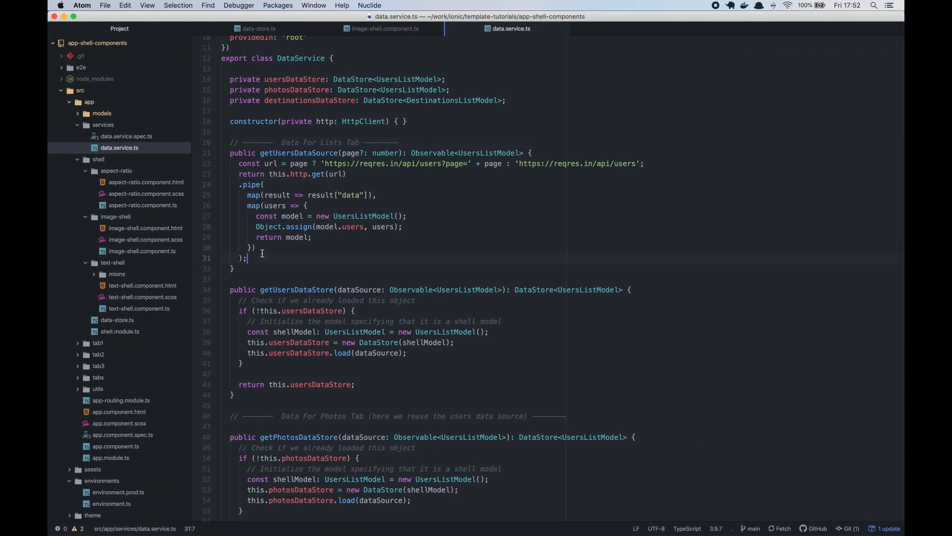
{"action": "mouse_move", "coordinate": [438, 29]}
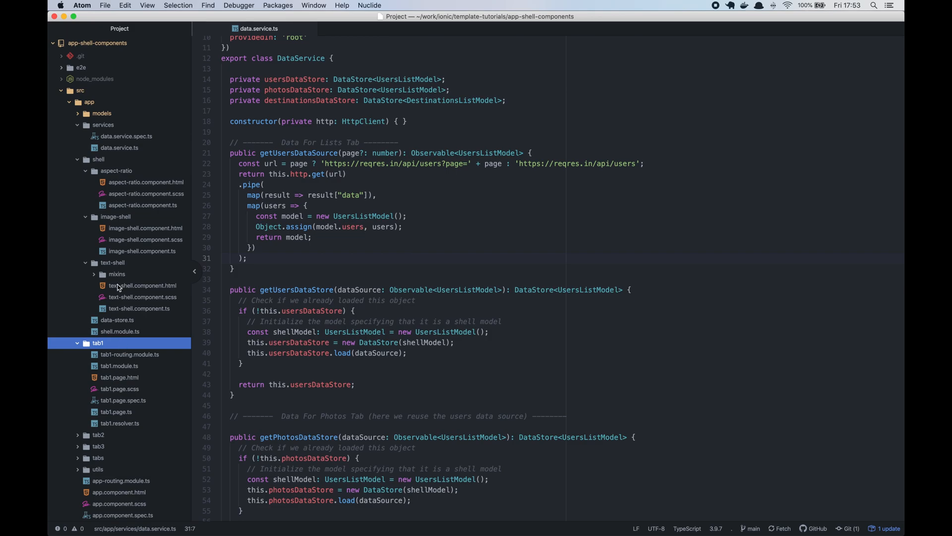
Step: View tab1.page.html, then highlight getUsersDataSource in data.service.ts
{"action": "left_click", "coordinate": [98, 159]}
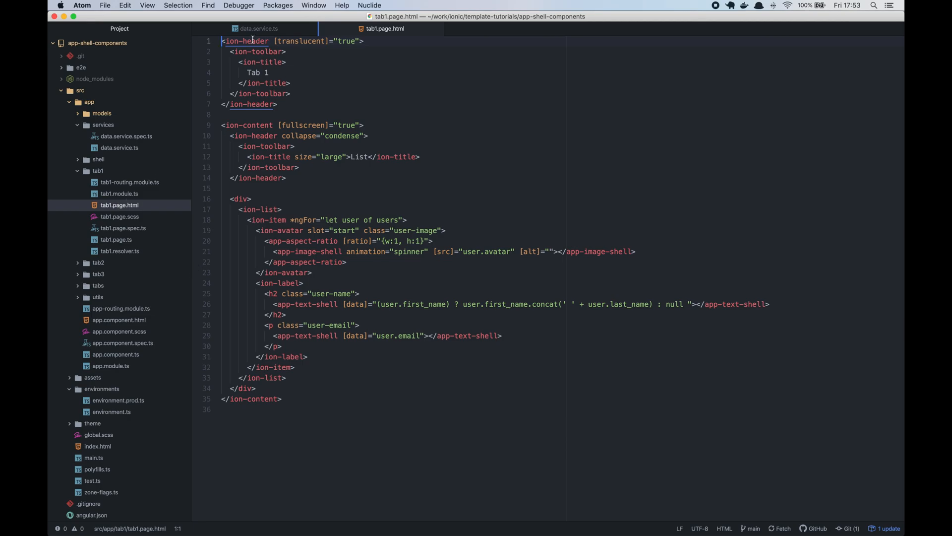
{"action": "left_click", "coordinate": [258, 28]}
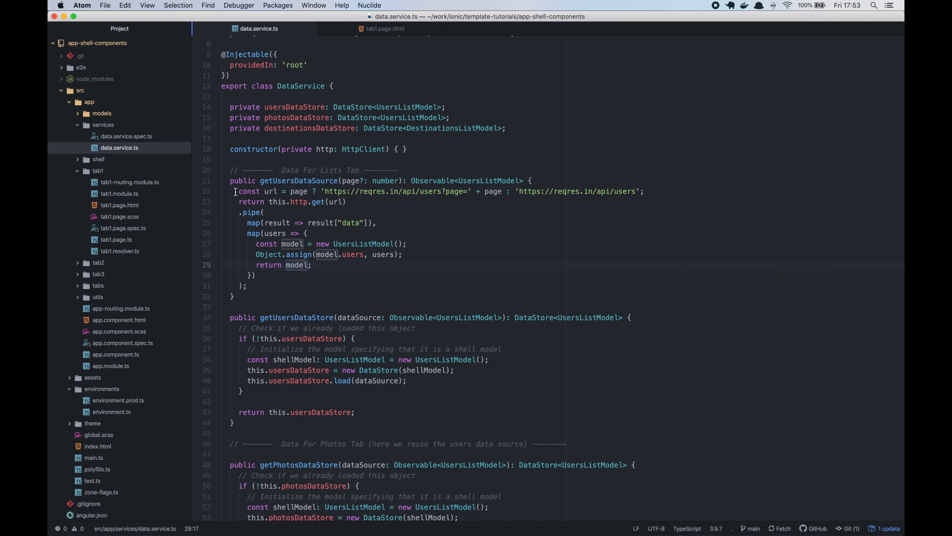
{"action": "double_click", "coordinate": [299, 181]}
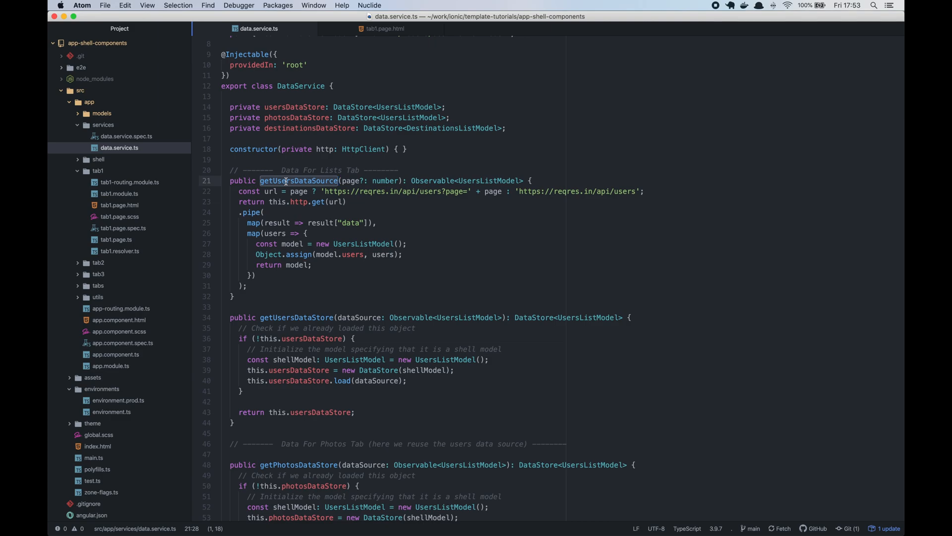
{"action": "scroll", "scroll_direction": "down", "scroll_amount": 3}
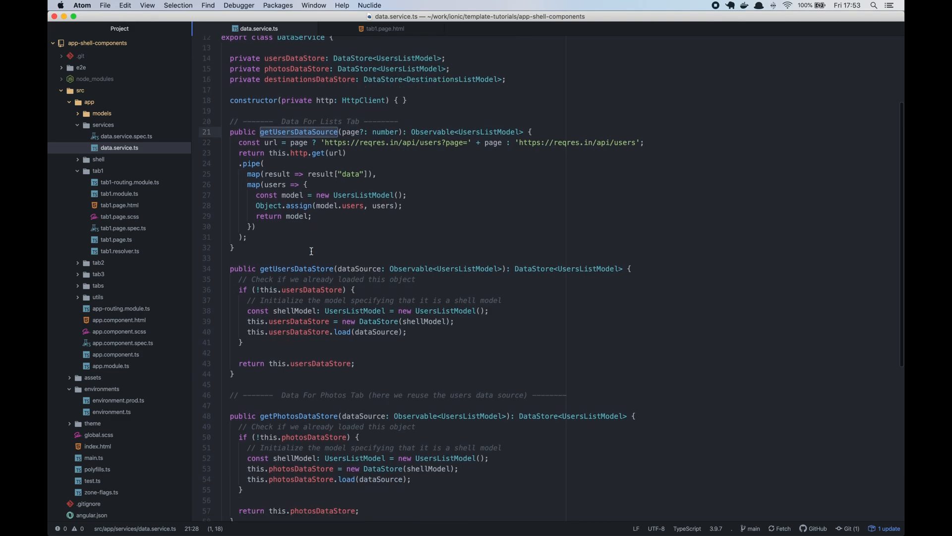
Step: Highlight getUsersDataStore and the DataStore type, then continue down data.service.ts
{"action": "double_click", "coordinate": [296, 268]}
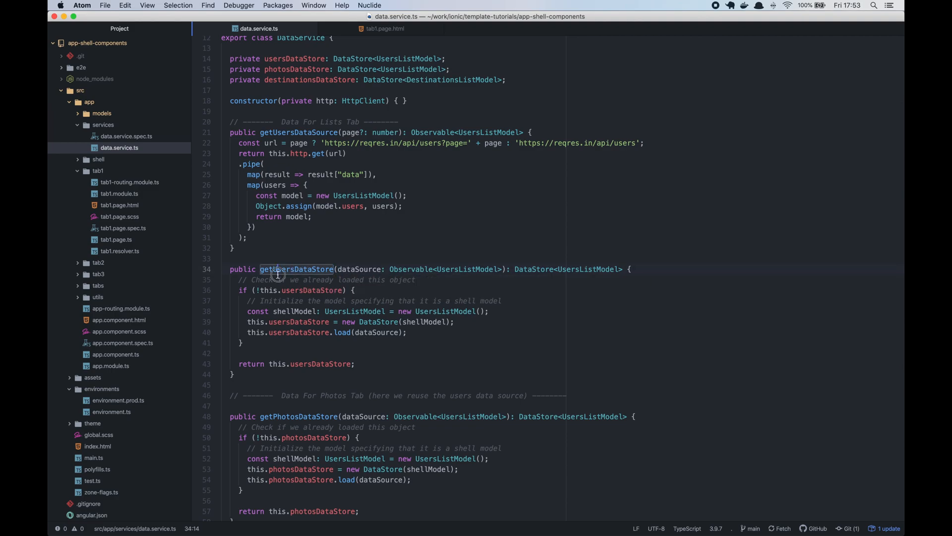
{"action": "double_click", "coordinate": [359, 269]}
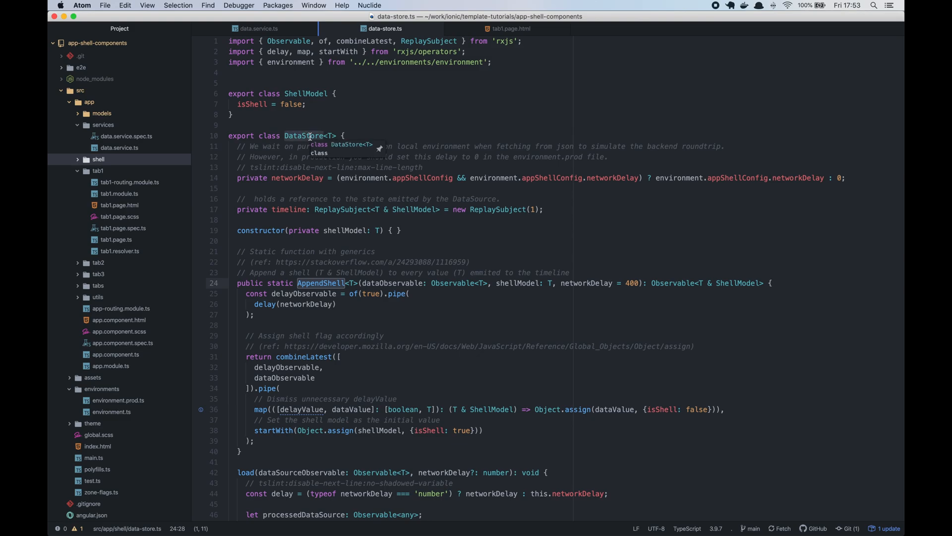
{"action": "left_click", "coordinate": [258, 29]}
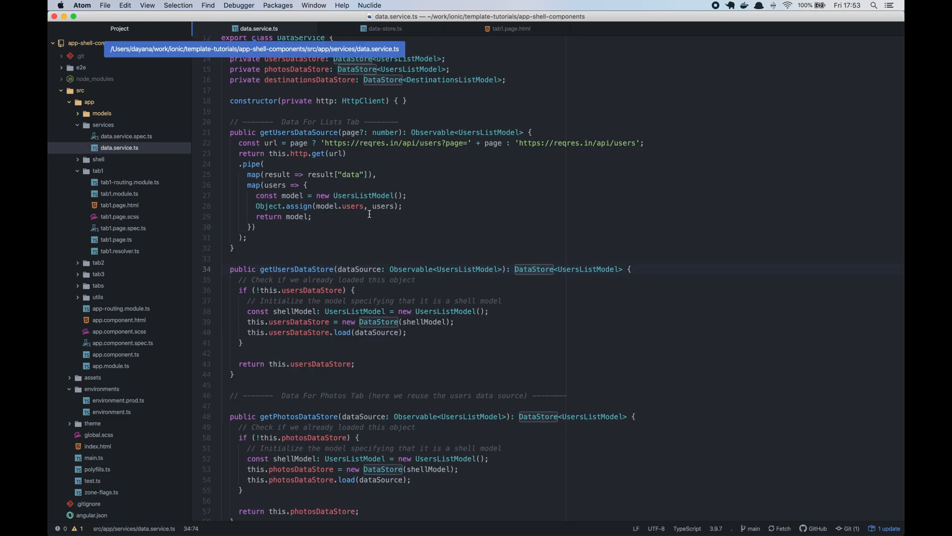
{"action": "scroll", "scroll_direction": "down", "scroll_amount": 3}
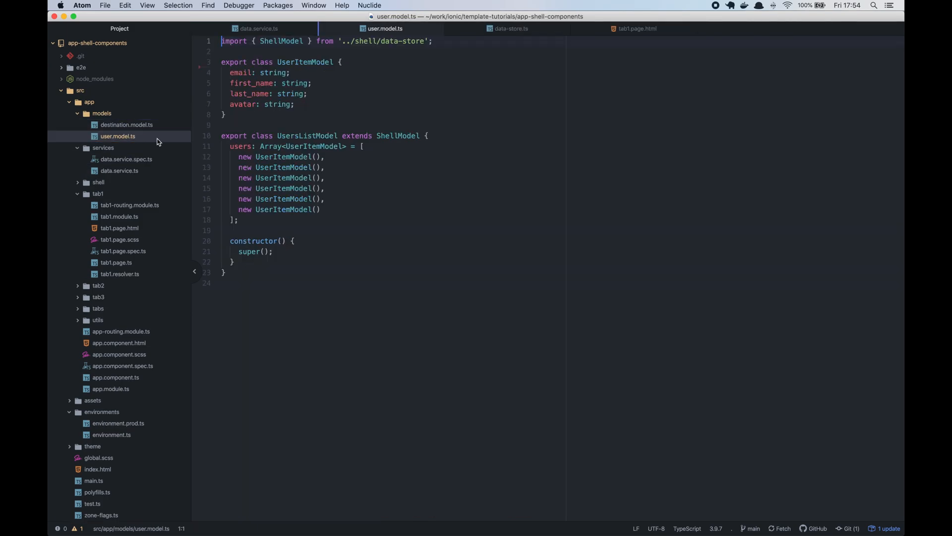
Step: Highlight UsersListModel and its six placeholder users, then view ShellModel in data-store.ts
{"action": "double_click", "coordinate": [307, 136]}
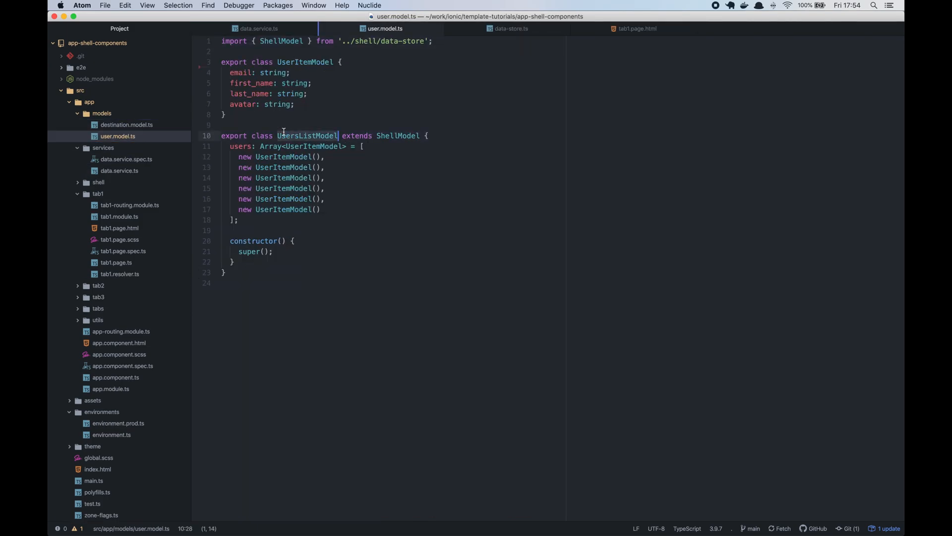
{"action": "double_click", "coordinate": [307, 136]}
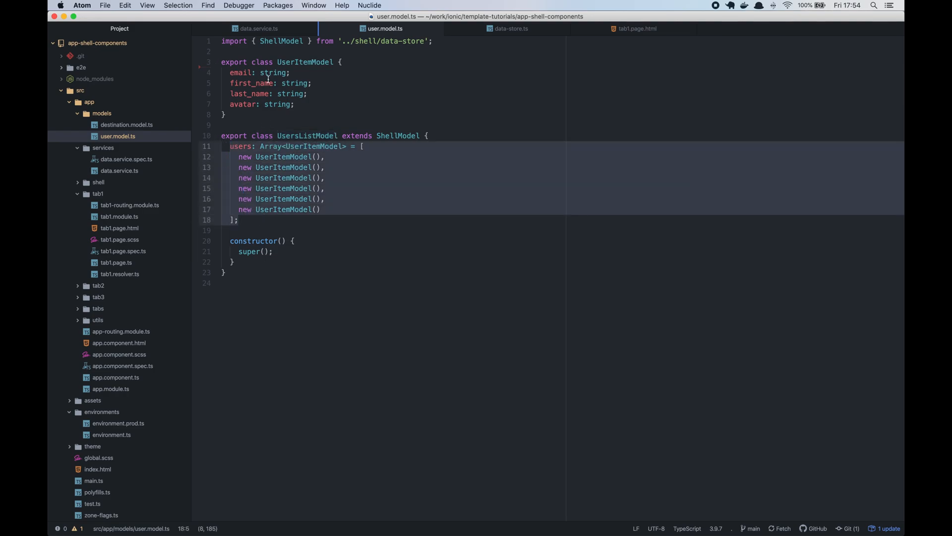
{"action": "left_click", "coordinate": [225, 114]}
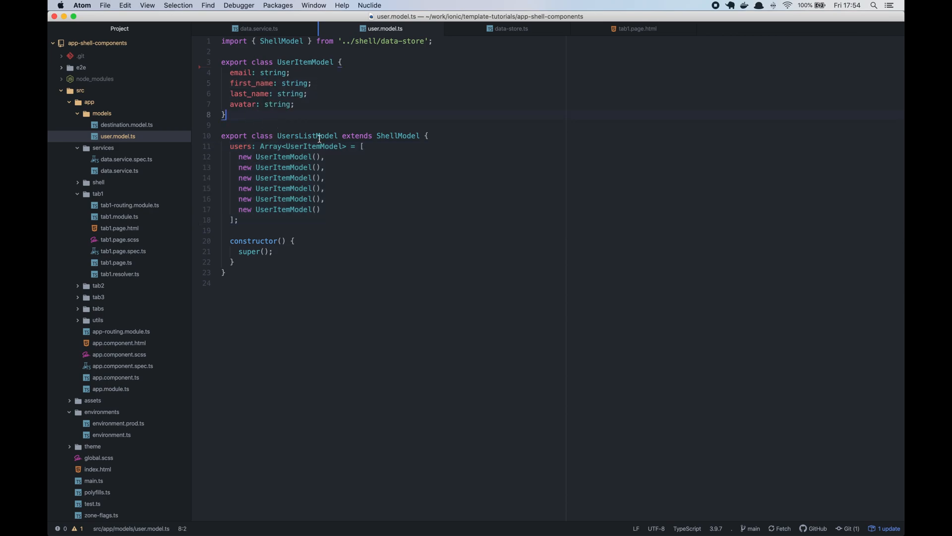
{"action": "double_click", "coordinate": [308, 136]}
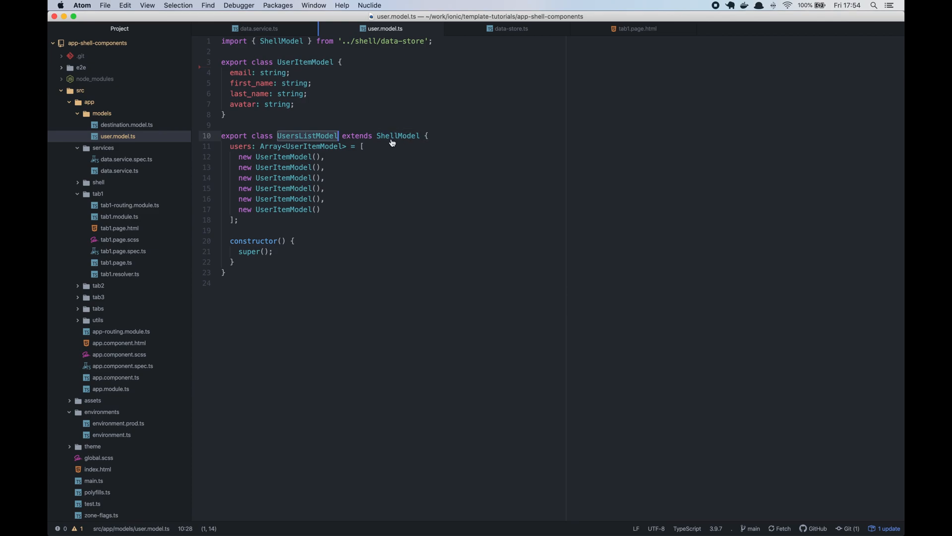
{"action": "left_click", "coordinate": [510, 28]}
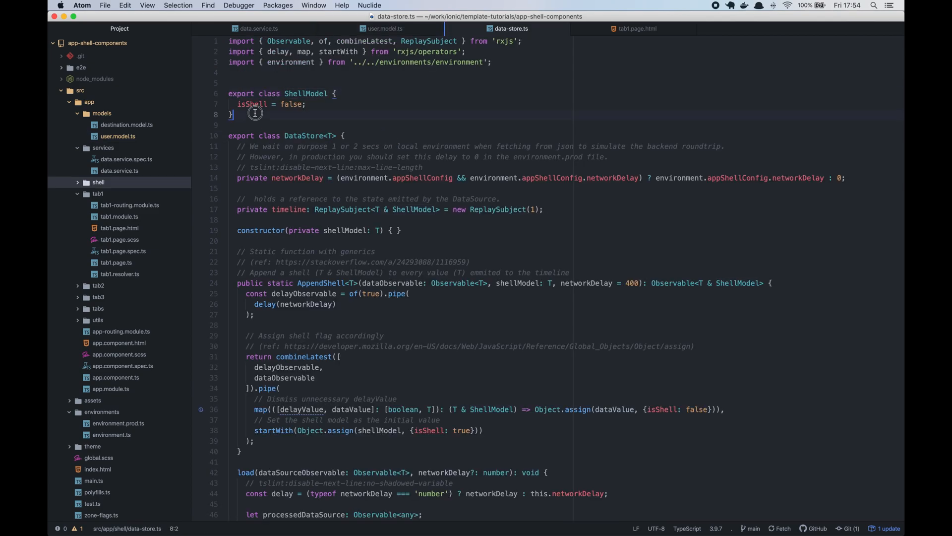
{"action": "left_click", "coordinate": [245, 104]}
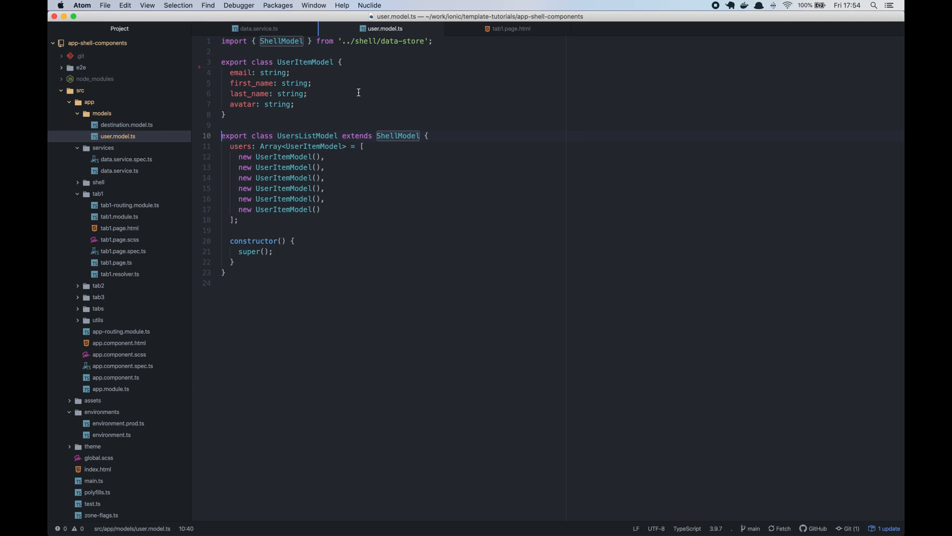
{"action": "mouse_move", "coordinate": [426, 69]}
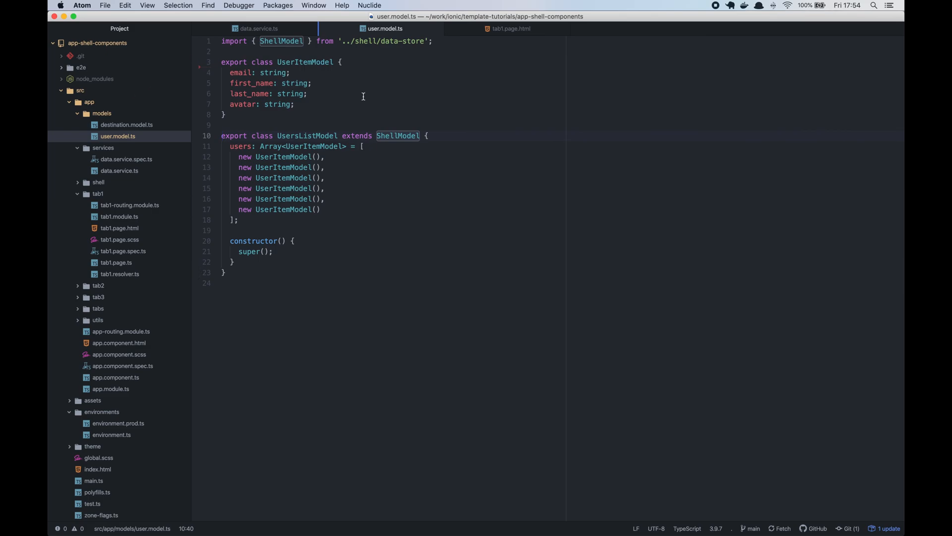
Step: Walk through tab1.page.html's image shell for avatar and text shells for name and email
{"action": "left_click", "coordinate": [510, 29]}
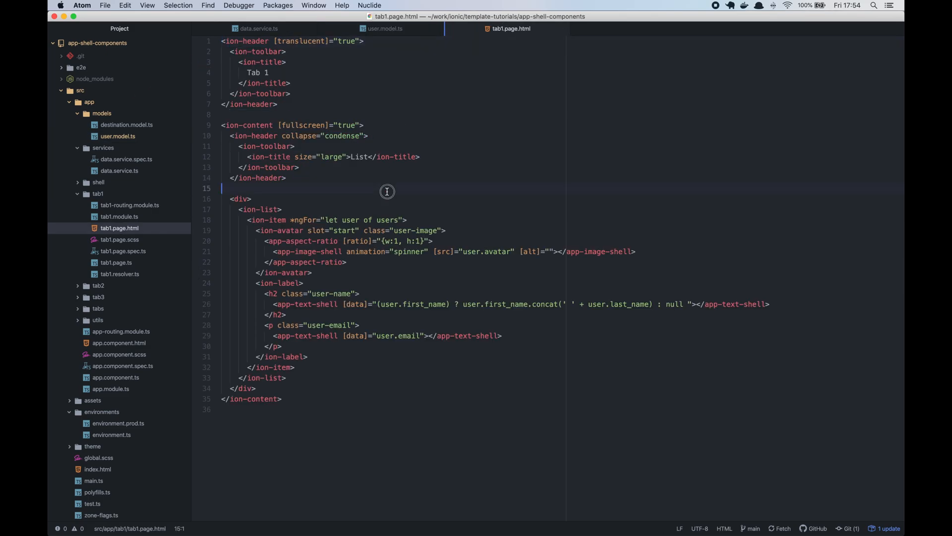
{"action": "left_click", "coordinate": [120, 228]}
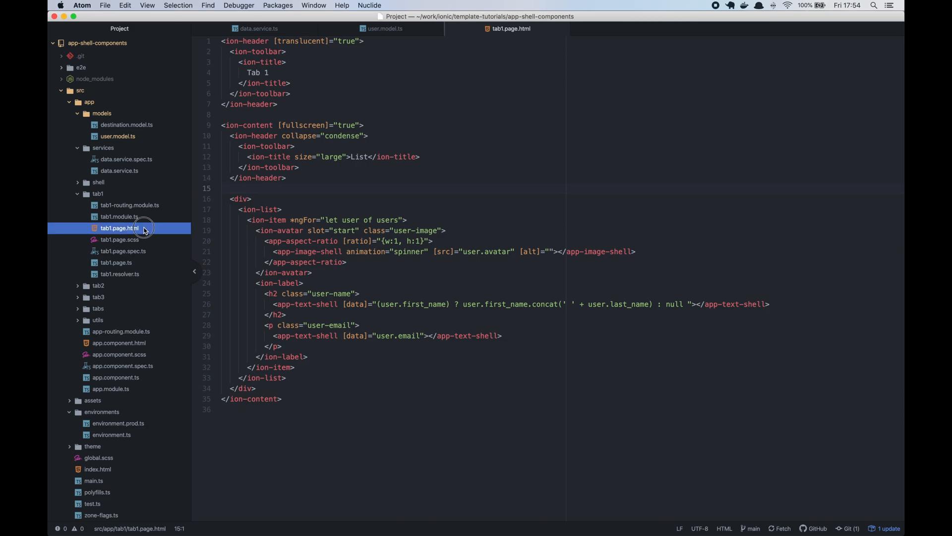
{"action": "left_click", "coordinate": [263, 240]}
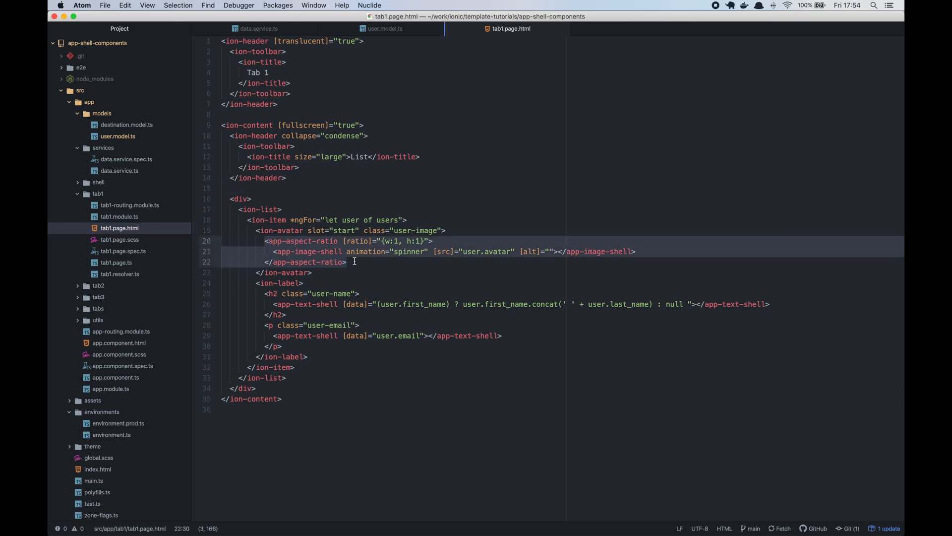
{"action": "left_click", "coordinate": [723, 304]}
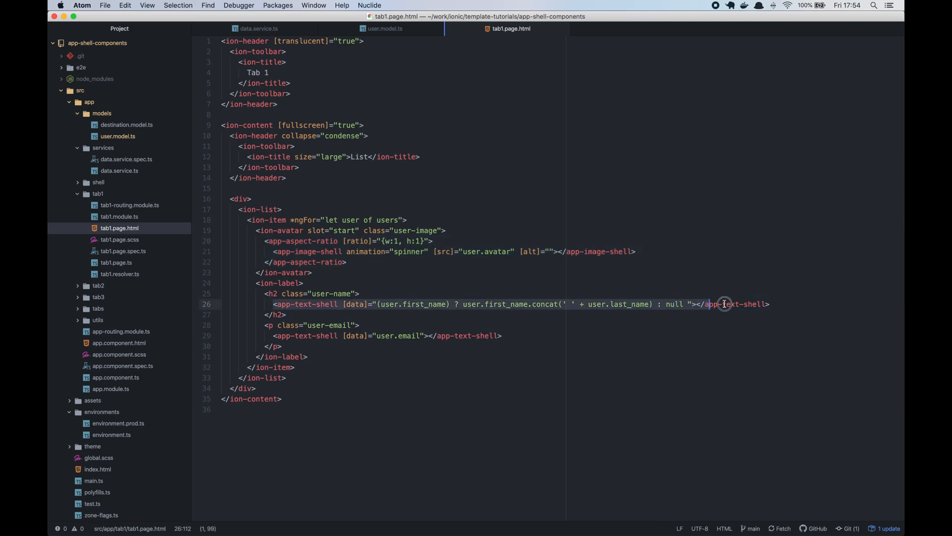
{"action": "left_click", "coordinate": [527, 346]}
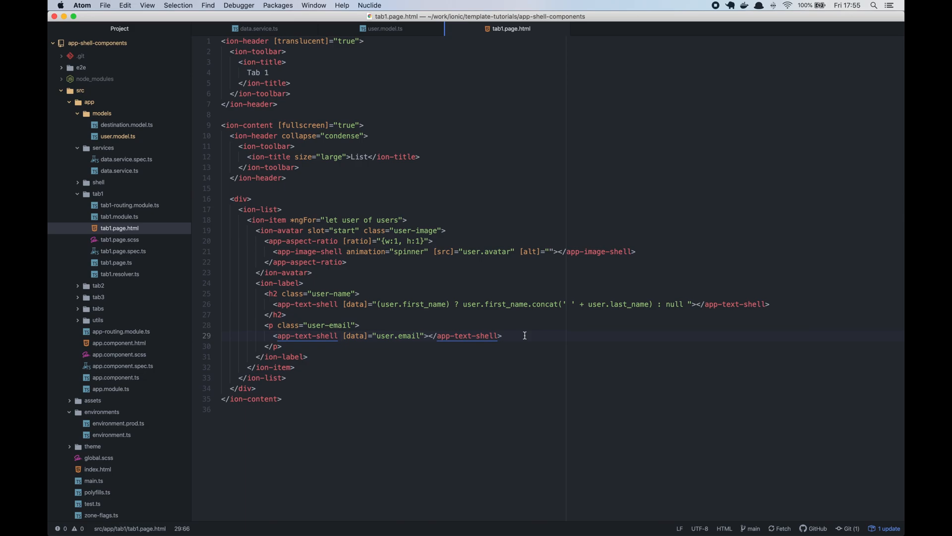
{"action": "left_click", "coordinate": [502, 336]}
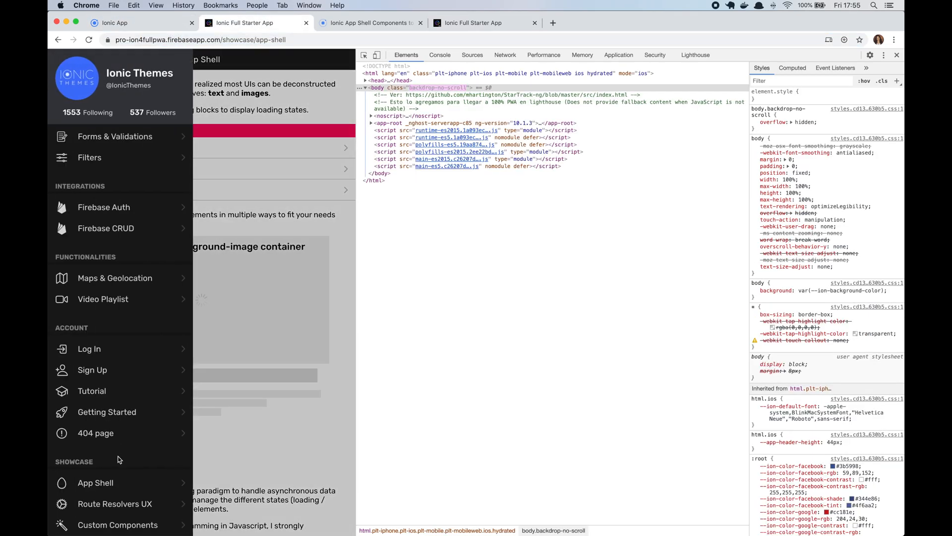
Step: Browse the Image Shell and Text Shell showcase pages with their loading animation options
{"action": "left_click", "coordinate": [59, 59]}
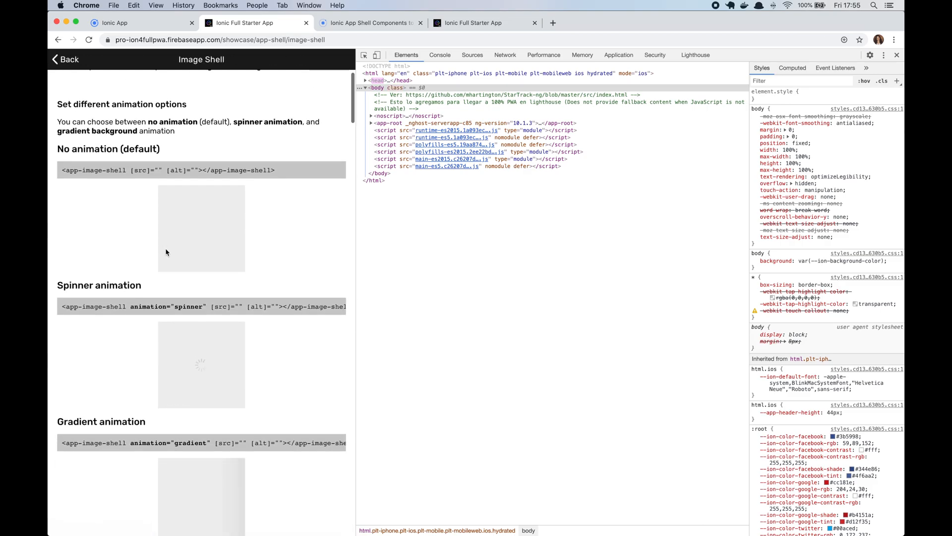
{"action": "scroll", "scroll_direction": "down", "scroll_amount": 3}
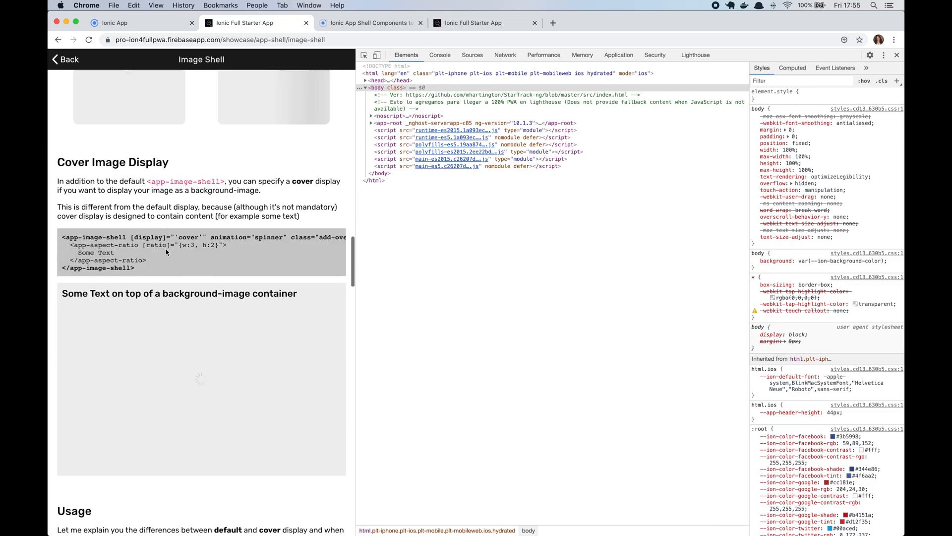
{"action": "scroll", "scroll_direction": "down", "scroll_amount": 3}
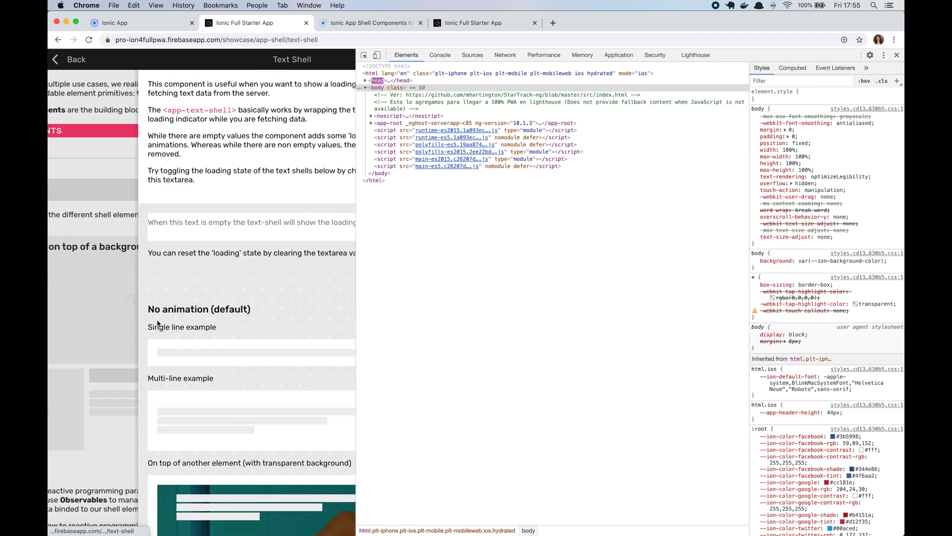
{"action": "scroll", "scroll_direction": "down", "scroll_amount": 3}
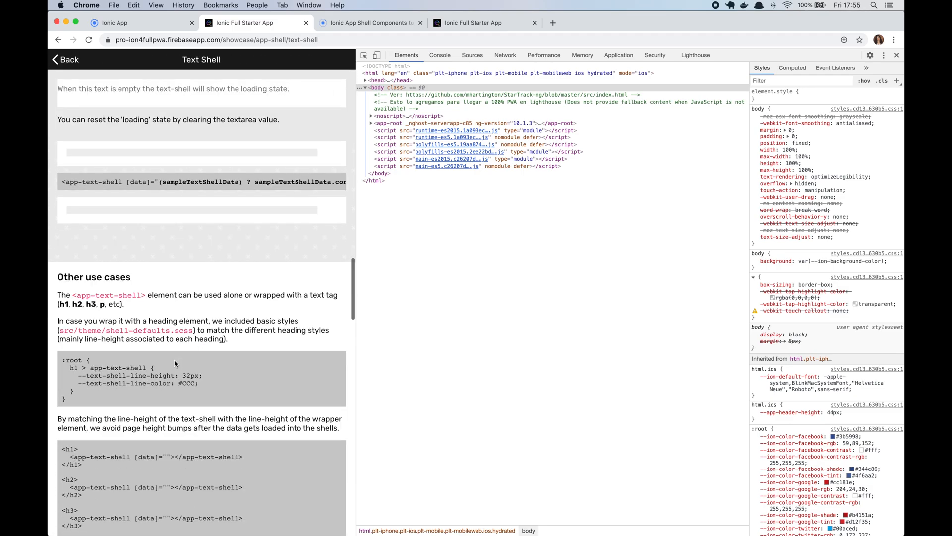
{"action": "scroll", "scroll_direction": "down", "scroll_amount": 3}
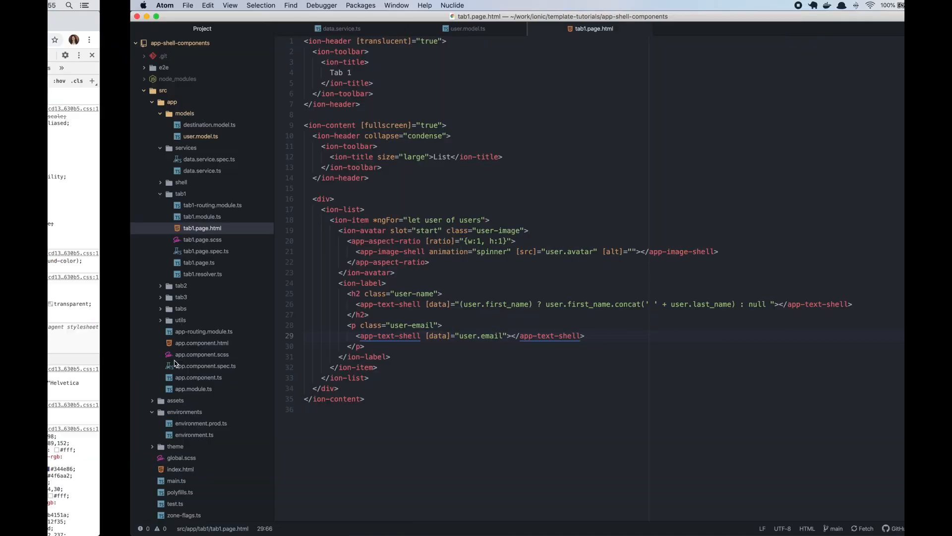
Step: Review resolve() in tab1.resolver.ts returning the users data store, then bring up tab1.page.ts
{"action": "left_click", "coordinate": [129, 205]}
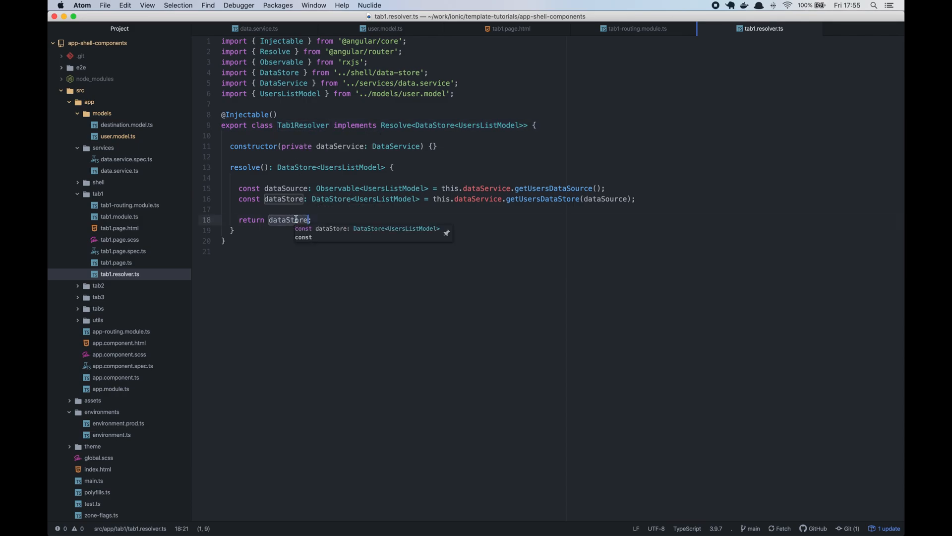
{"action": "left_click", "coordinate": [258, 28]}
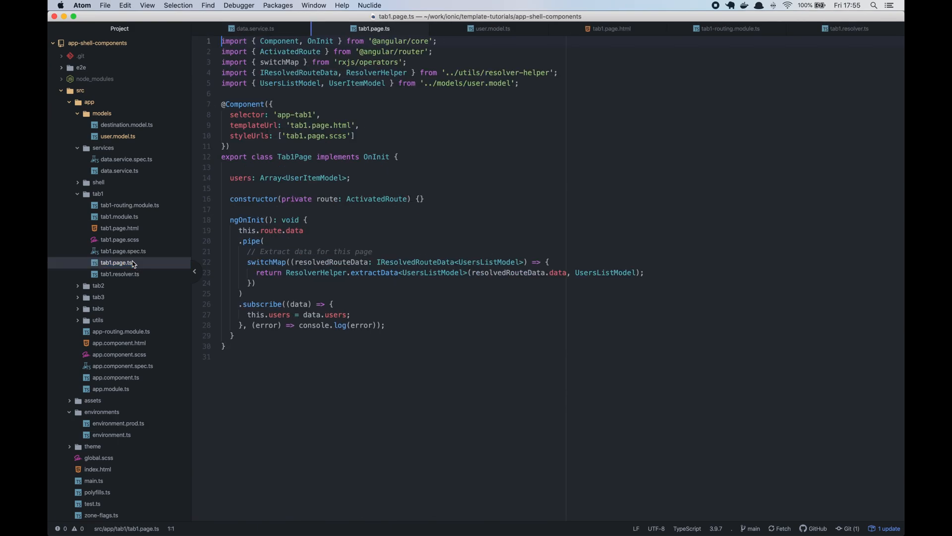
Step: Add 'debugger;' on a new line inside the users subscribe callback of tab1.page.ts
{"action": "left_click", "coordinate": [304, 231]}
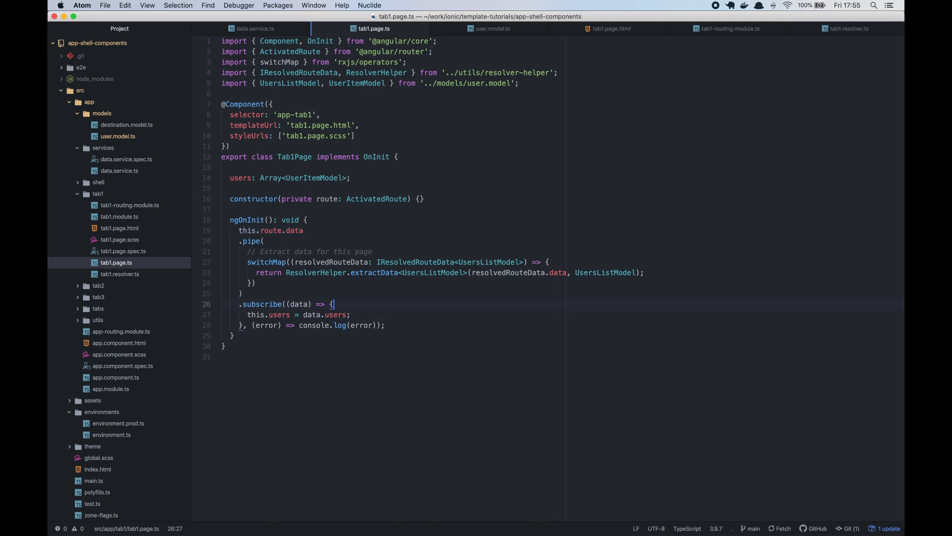
{"action": "type", "text": "debugger;"}
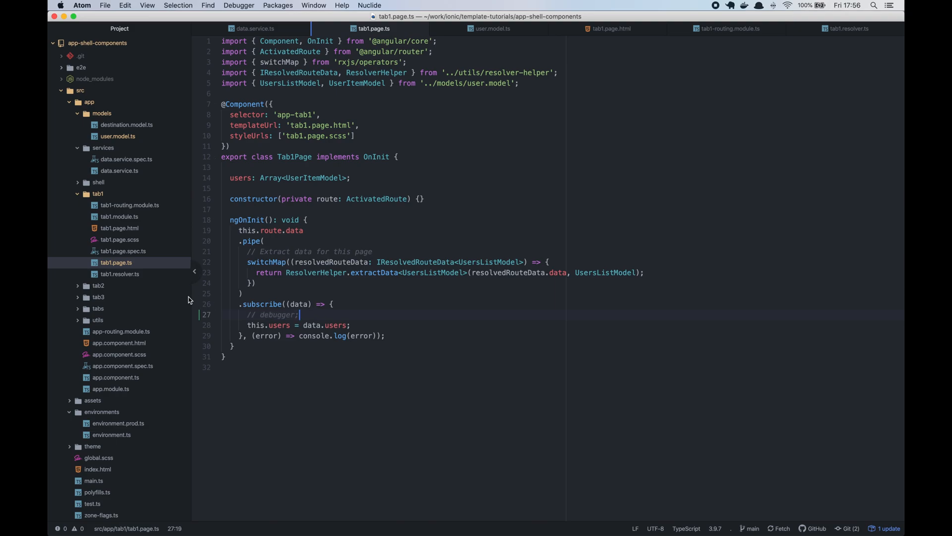
{"action": "mouse_move", "coordinate": [128, 221]}
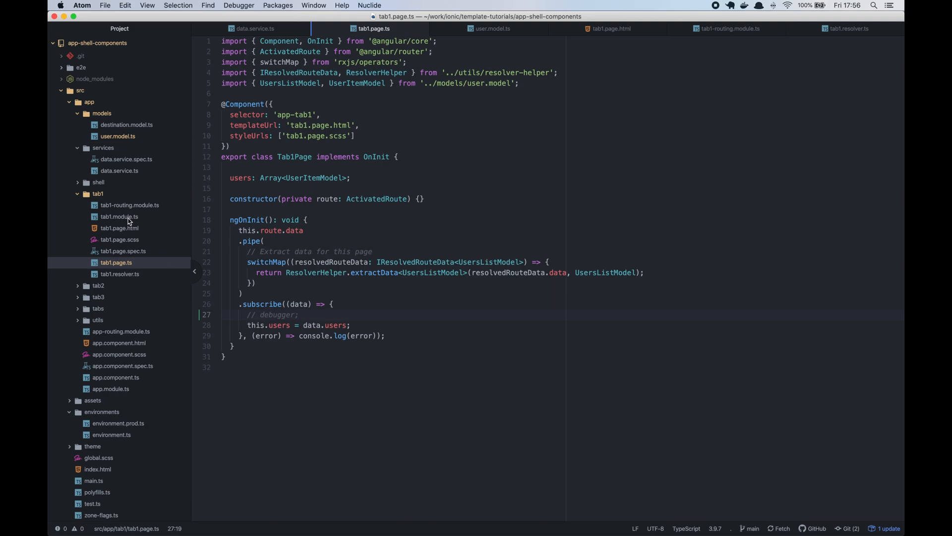
{"action": "mouse_move", "coordinate": [142, 250]}
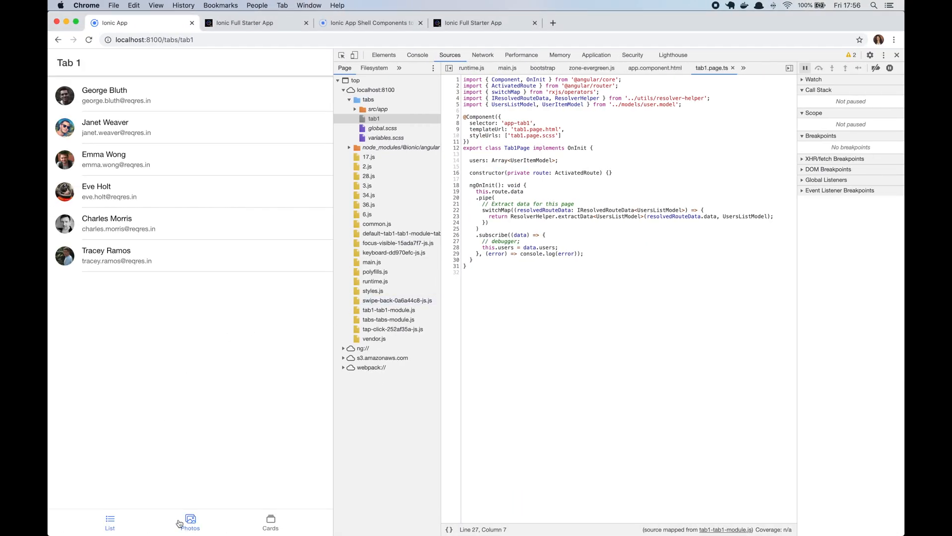
Step: Move the running localhost app from the loaded user list to the Photos tab
{"action": "left_click", "coordinate": [110, 523]}
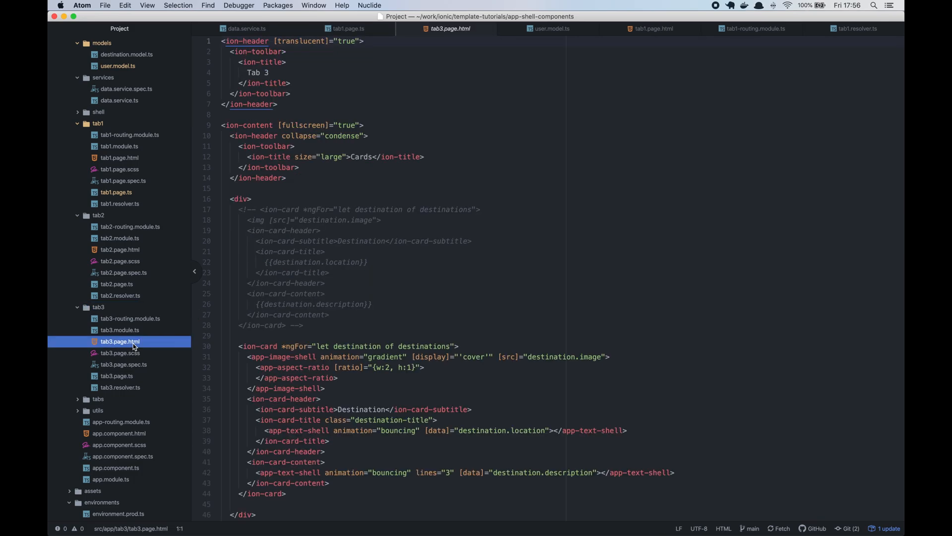
Step: Scroll tab3.page.html's card shells, then bring up tab2.page.html with avatar image shells
{"action": "scroll", "scroll_direction": "down", "scroll_amount": 3}
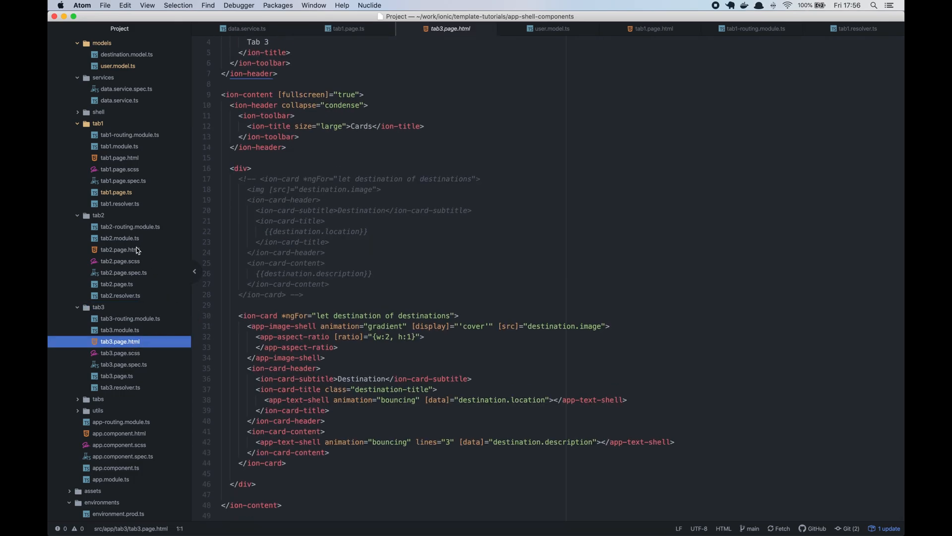
{"action": "left_click", "coordinate": [120, 248]}
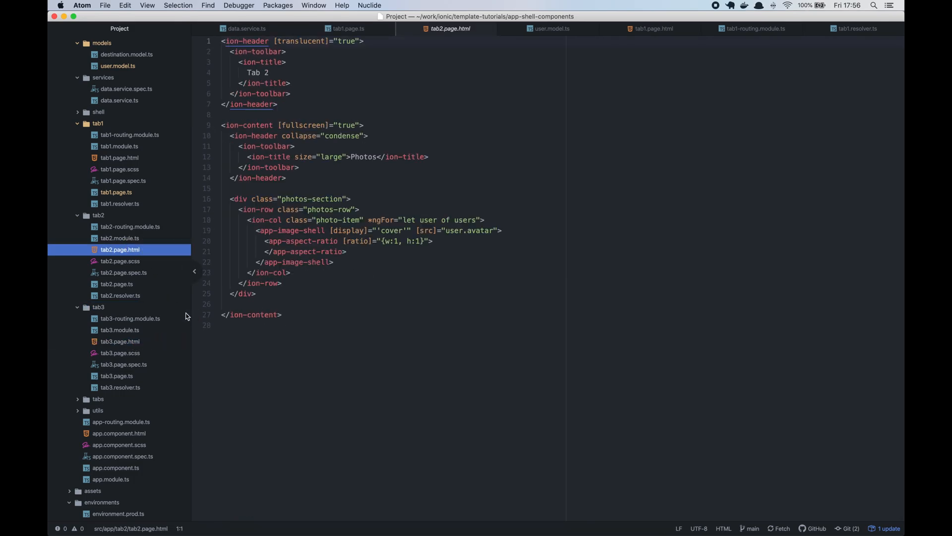